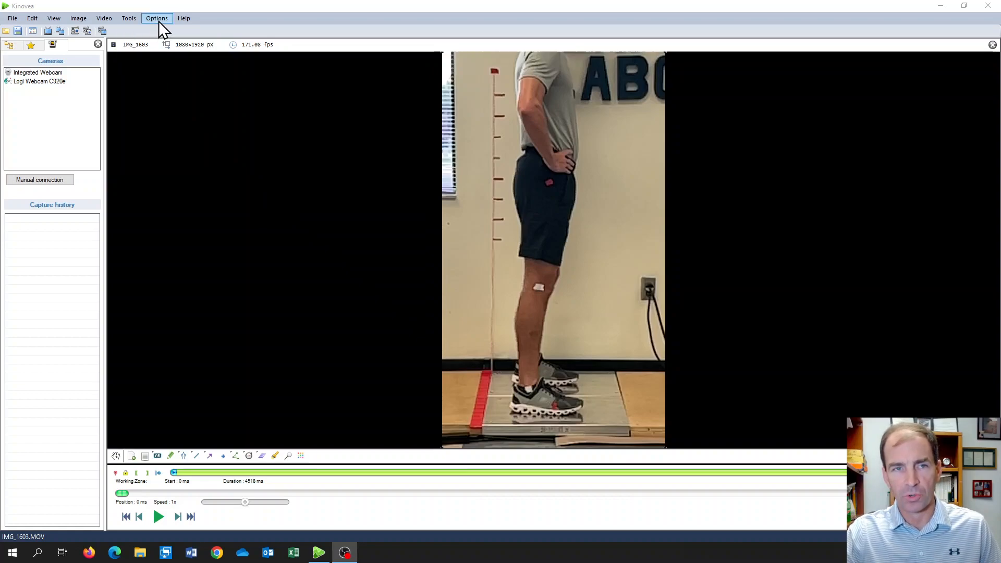
# Review the playback memory and measurement unit preferences without changing anything
pyautogui.click(156, 18)
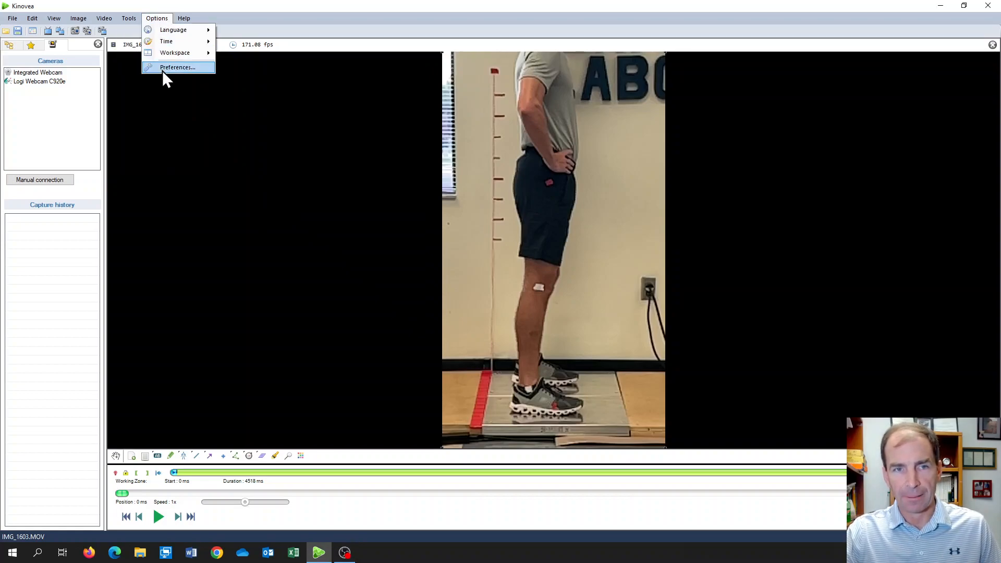
pyautogui.click(177, 66)
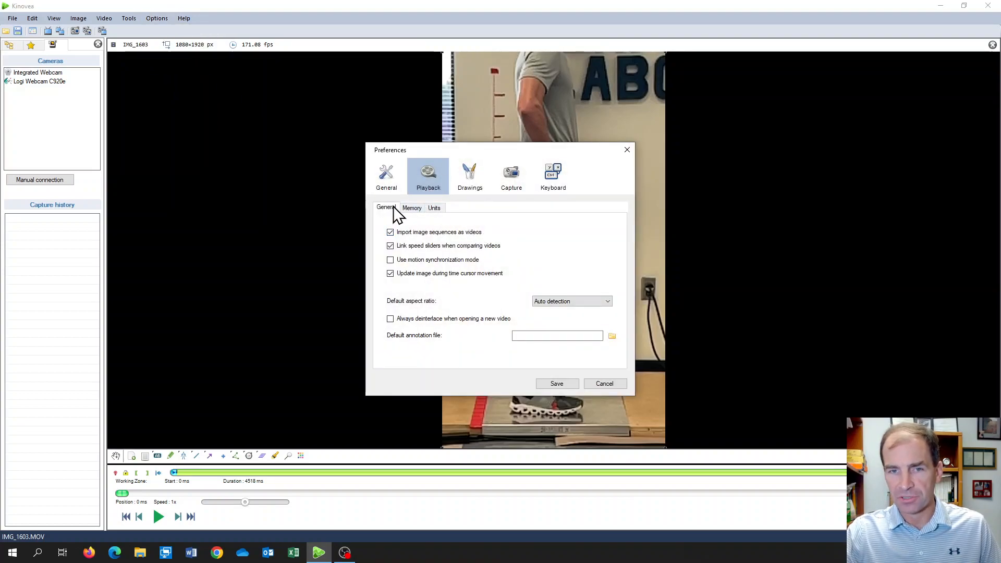
pyautogui.click(412, 207)
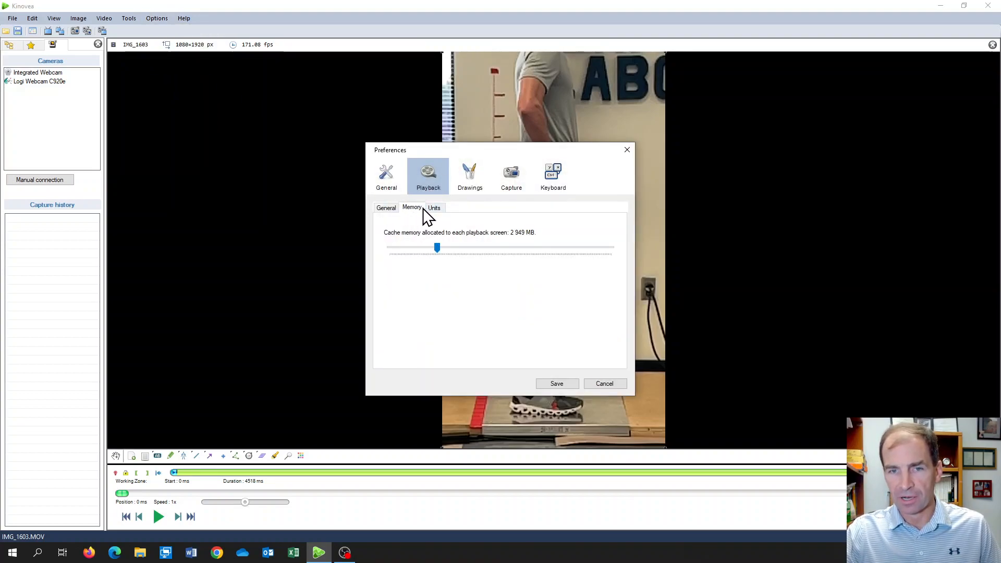
pyautogui.click(433, 207)
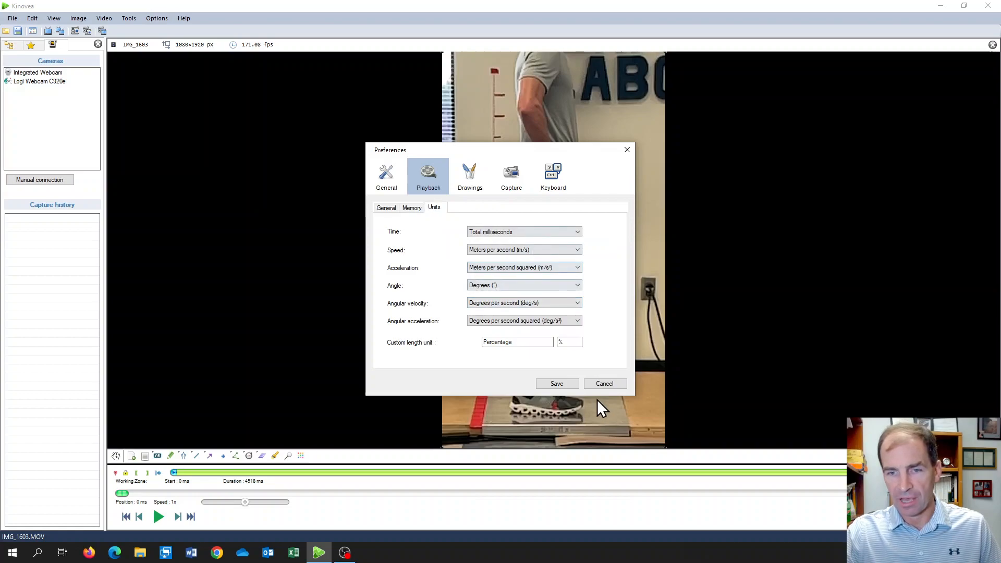
pyautogui.click(603, 384)
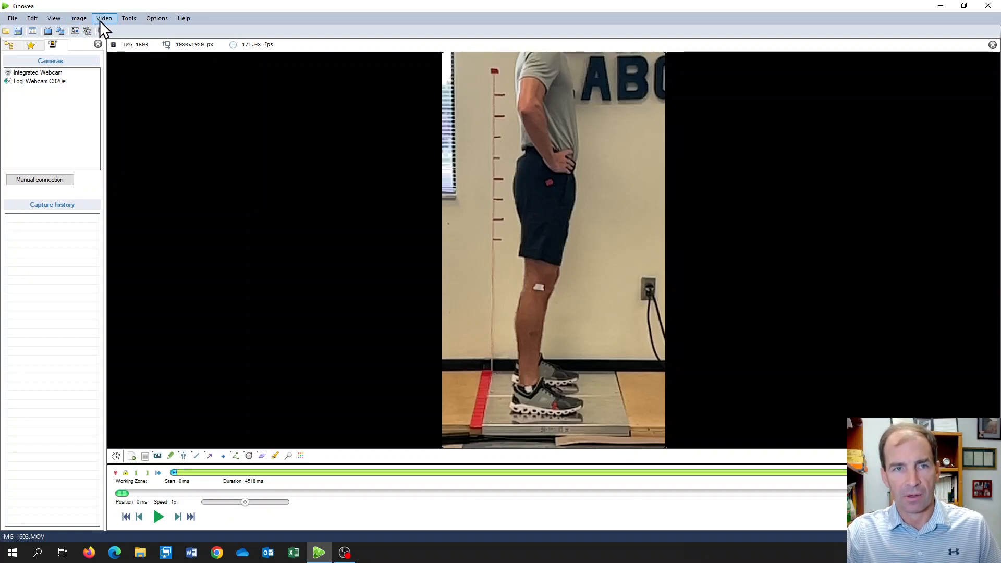
# Set the clip's video timing framerate to 240 fps and apply it
pyautogui.click(104, 18)
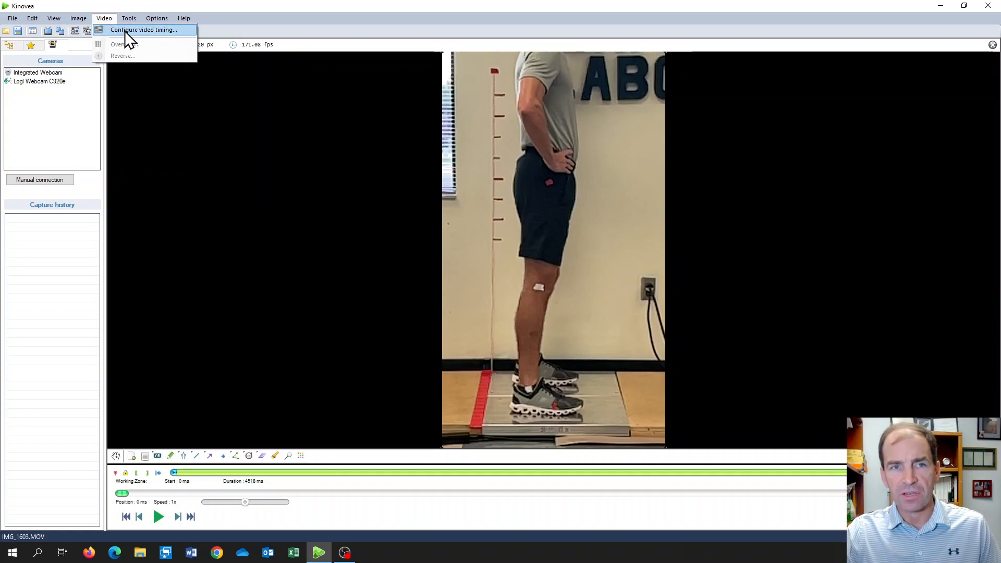
pyautogui.click(144, 29)
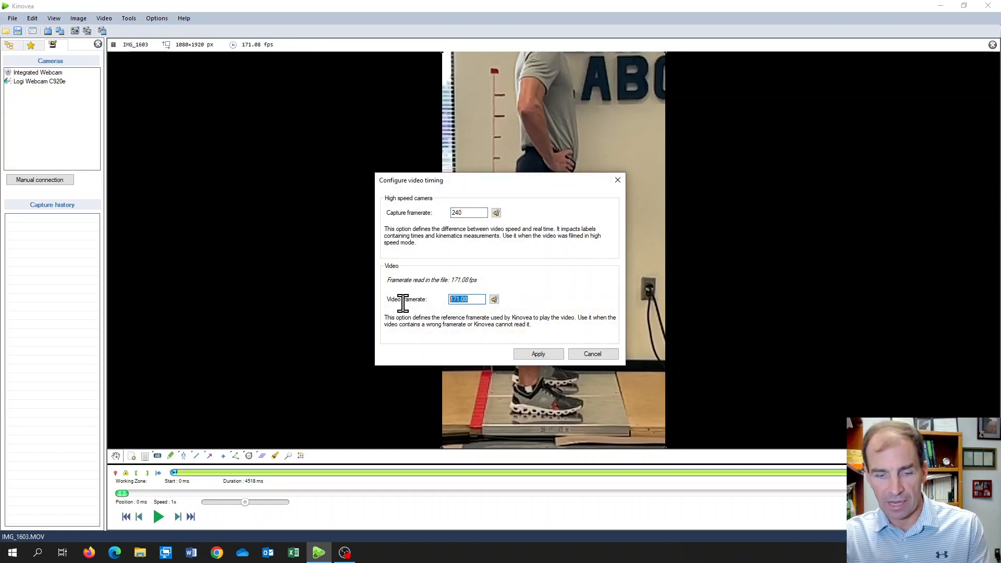
pyautogui.write('240')
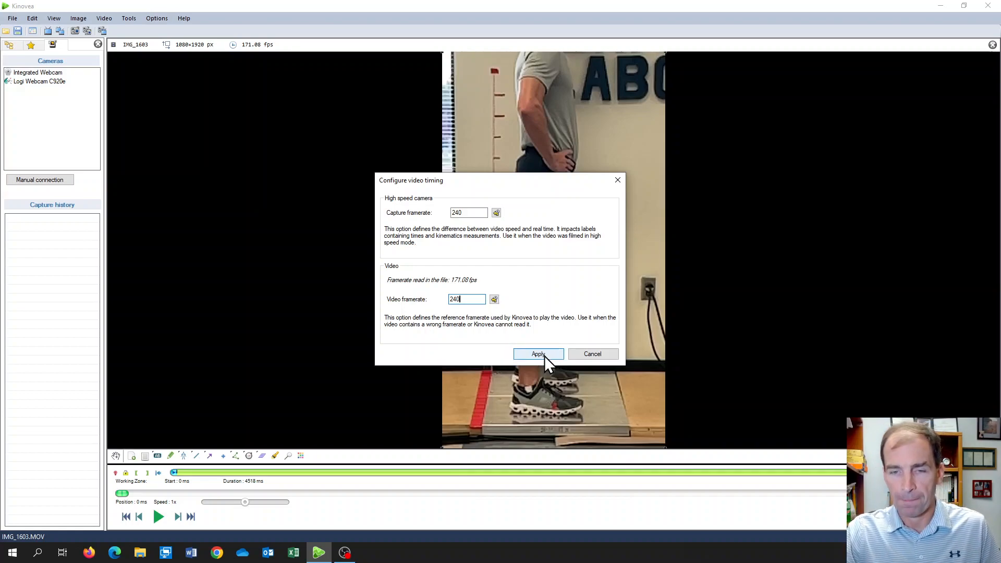
pyautogui.click(537, 353)
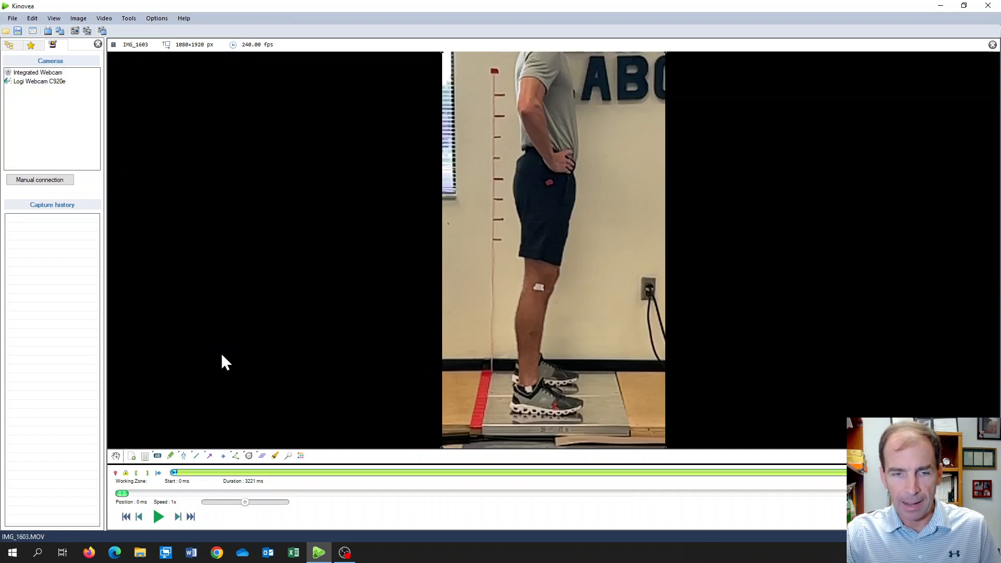
pyautogui.moveTo(229, 426)
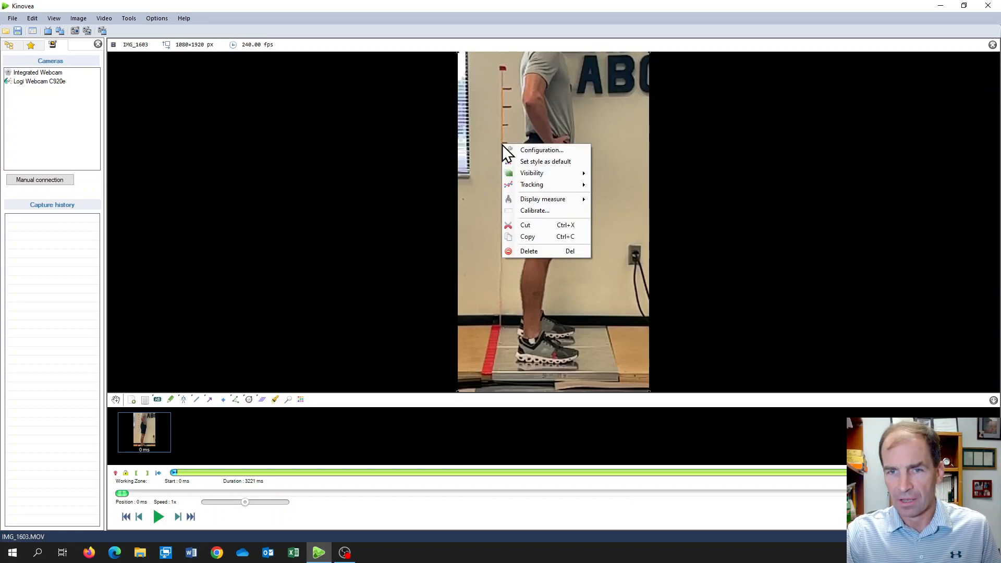
pyautogui.moveTo(531, 185)
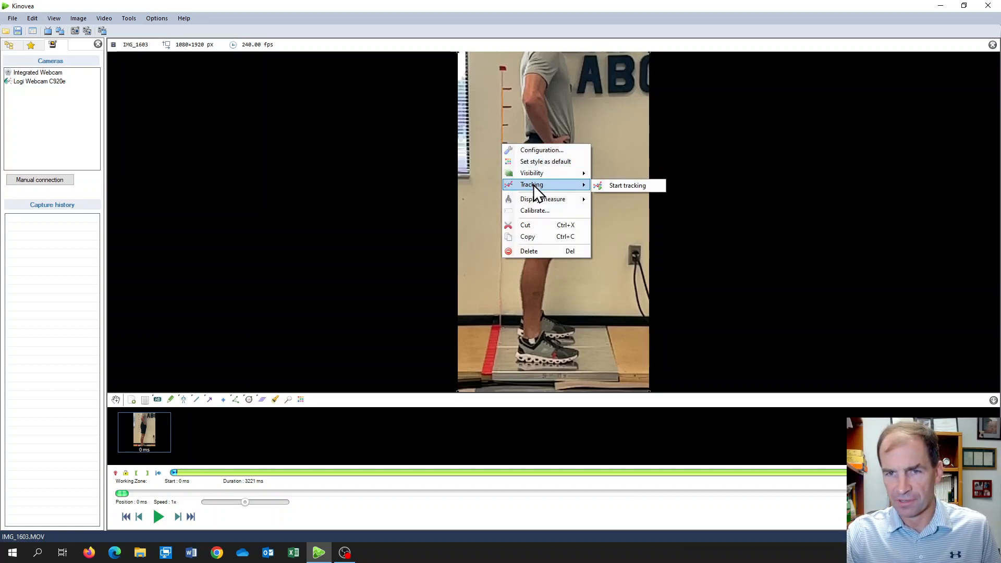
# Calibrate the wall ruler line as 70 cm with the line defining the vertical axis
pyautogui.click(533, 211)
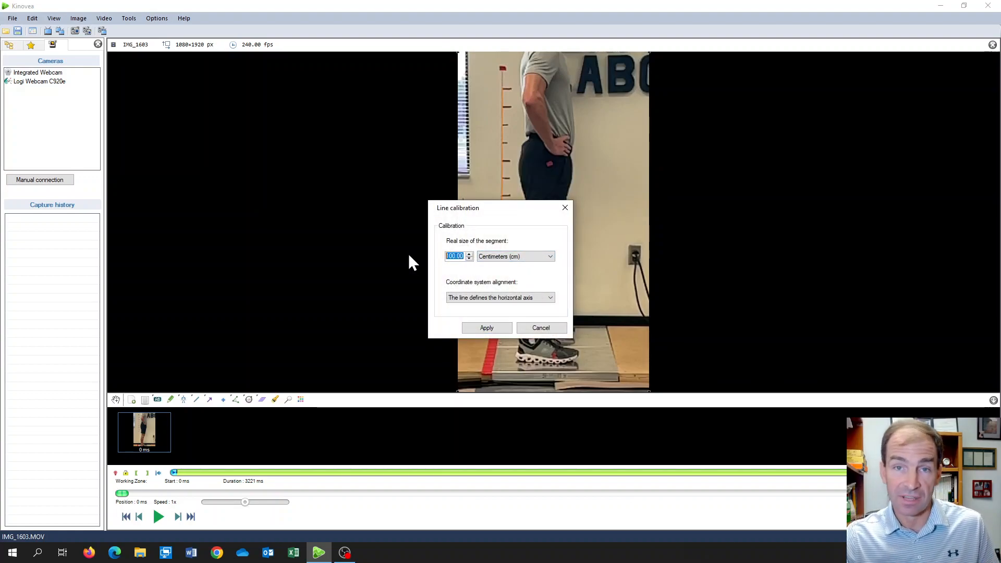
pyautogui.write('70')
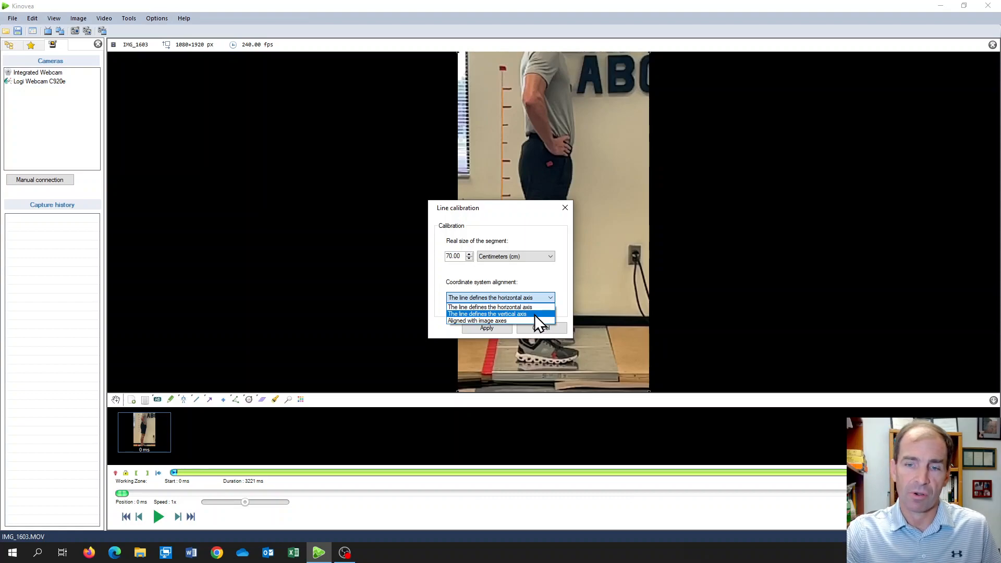
pyautogui.click(486, 329)
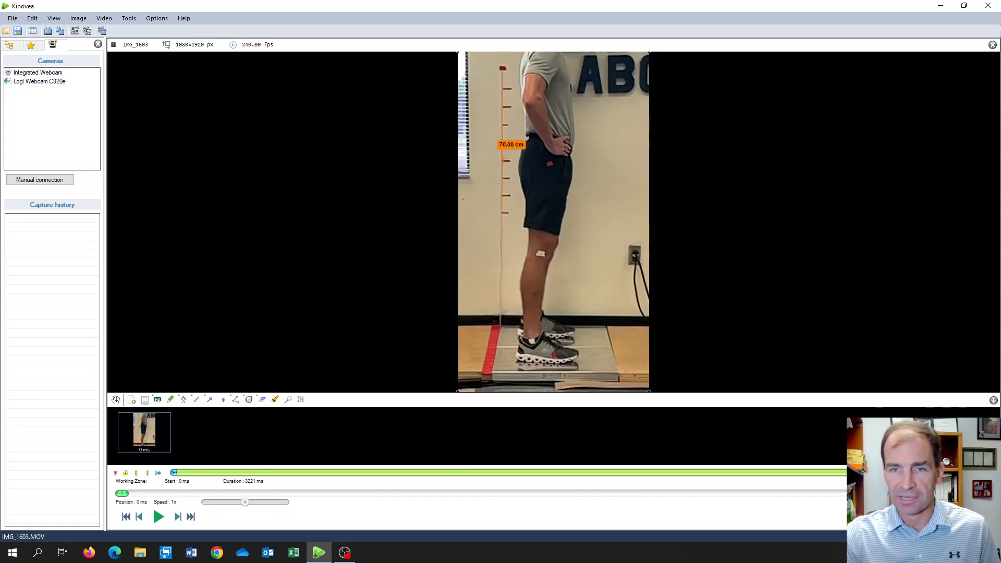
pyautogui.rightClick(511, 144)
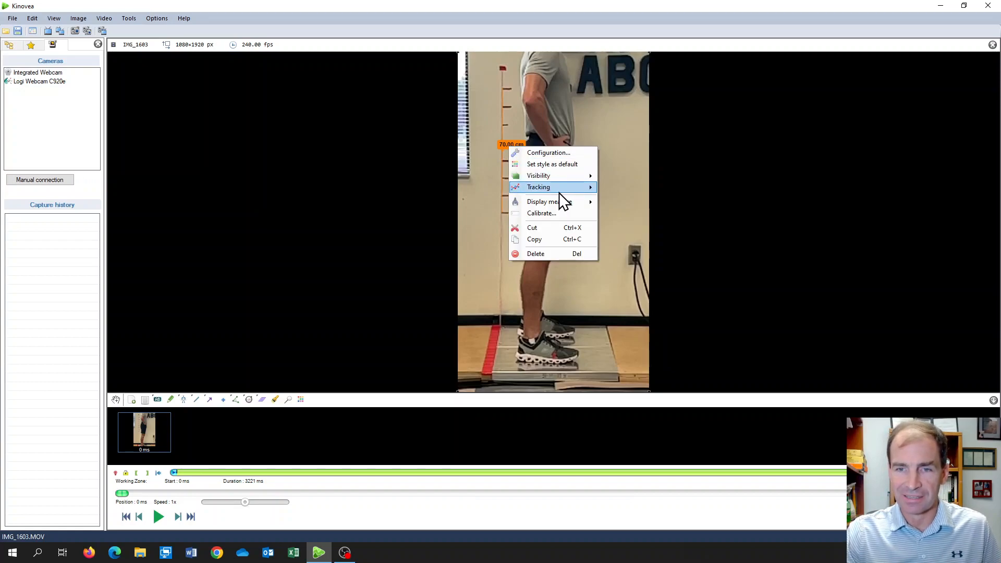
pyautogui.moveTo(561, 205)
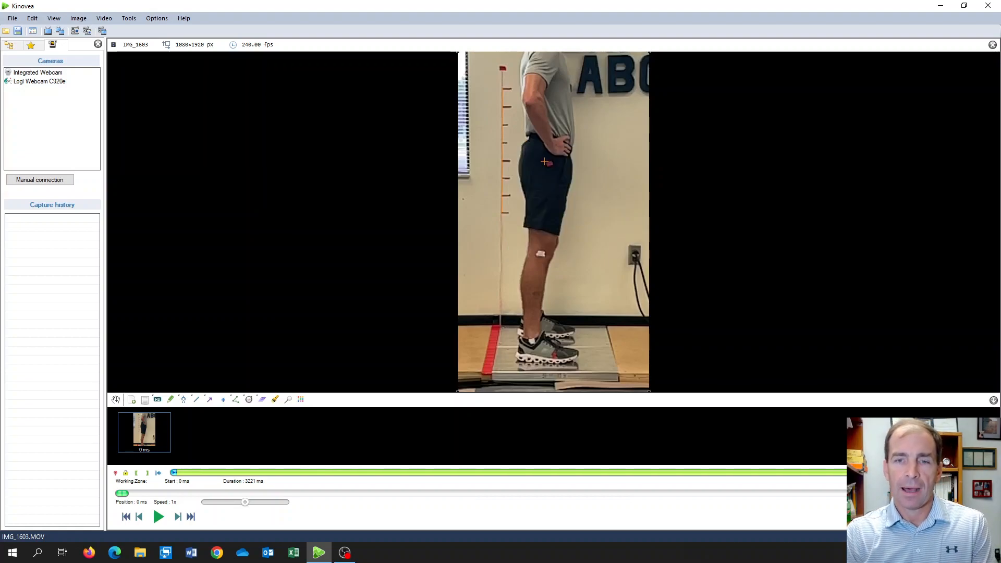
pyautogui.moveTo(352, 249)
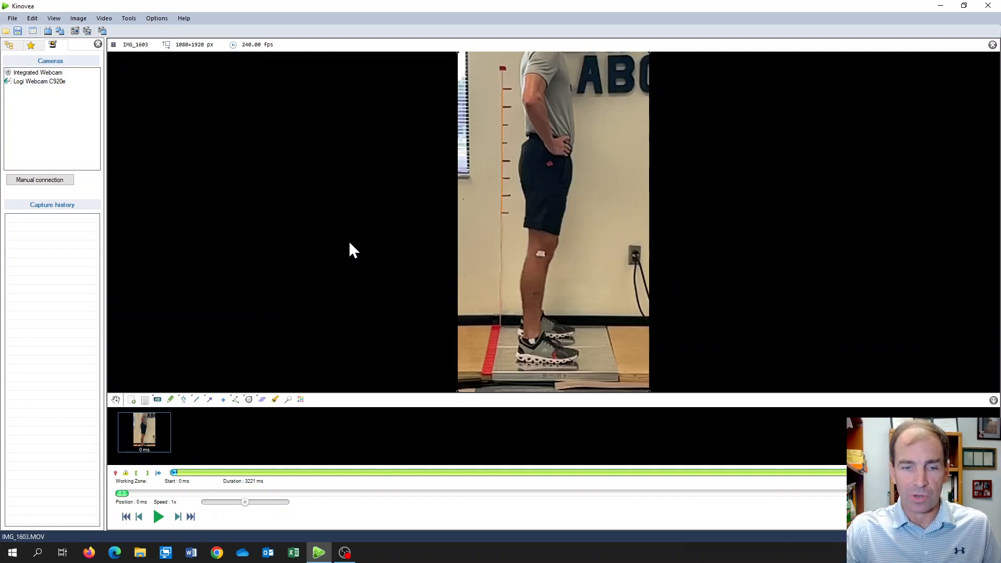
pyautogui.moveTo(350, 249)
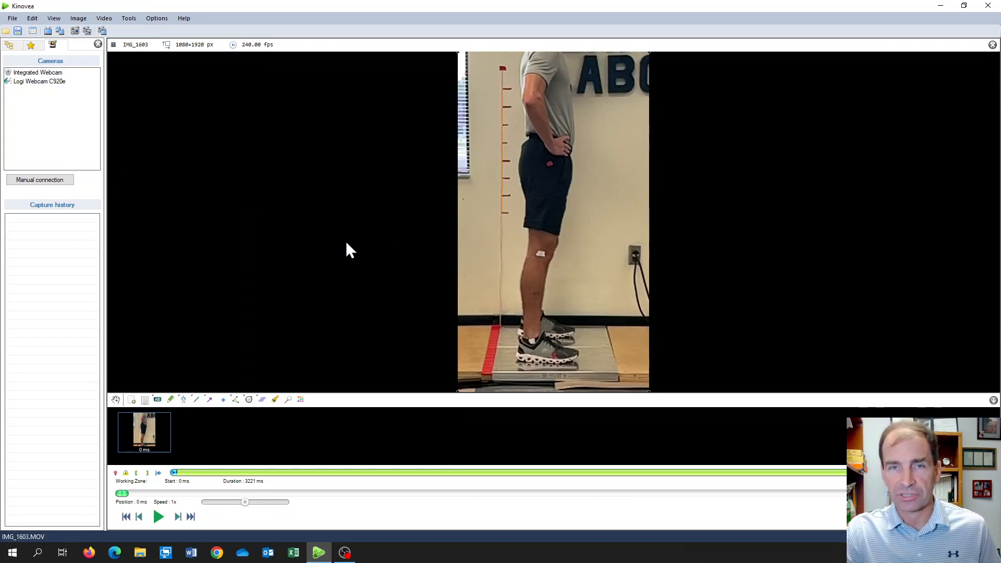
pyautogui.moveTo(358, 249)
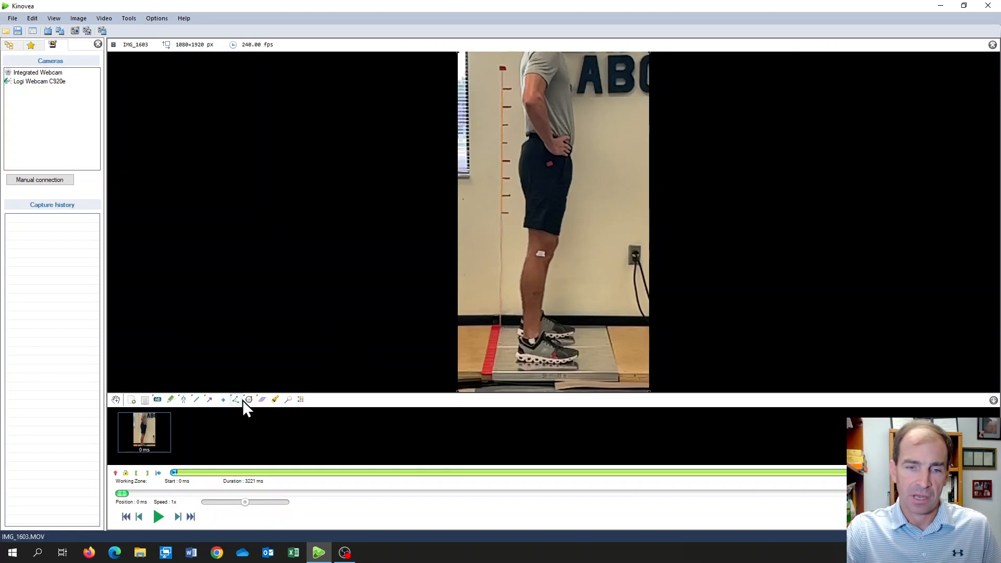
pyautogui.moveTo(235, 400)
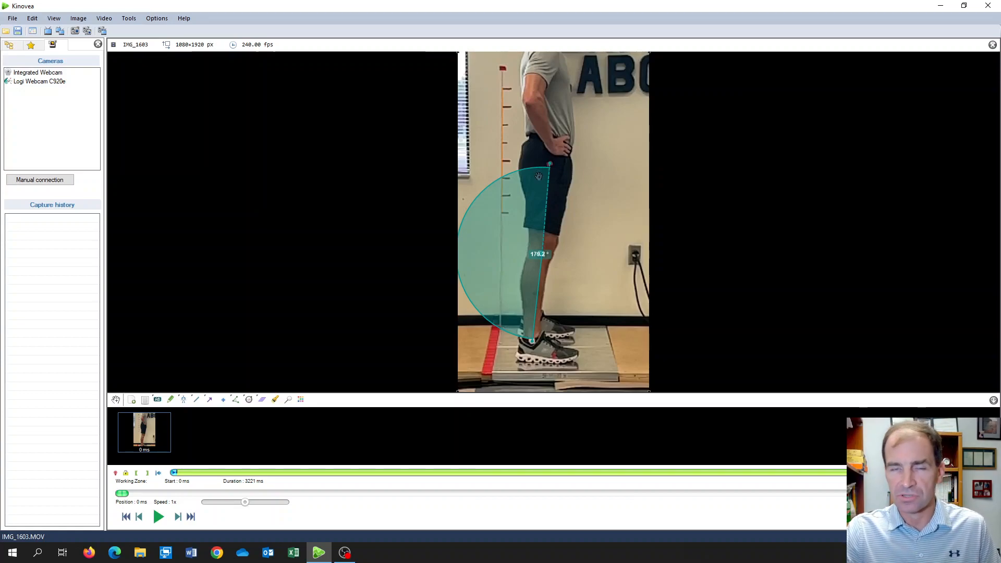
pyautogui.moveTo(572, 284)
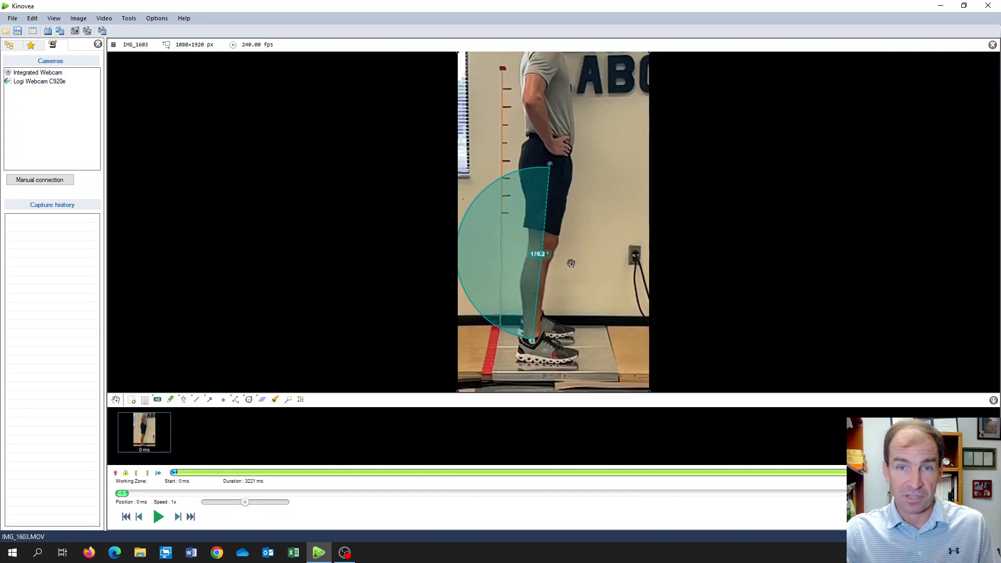
pyautogui.moveTo(556, 257)
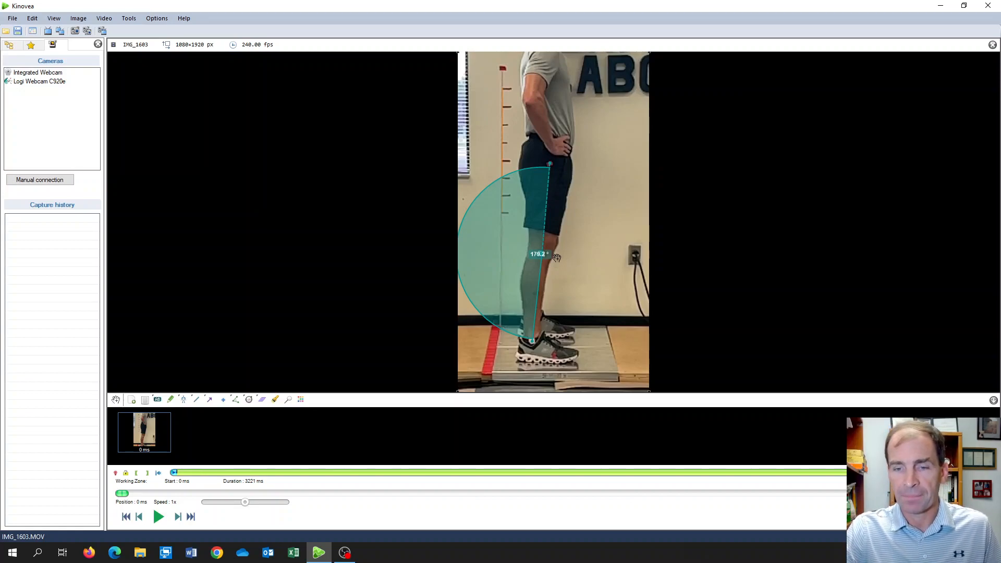
pyautogui.moveTo(563, 281)
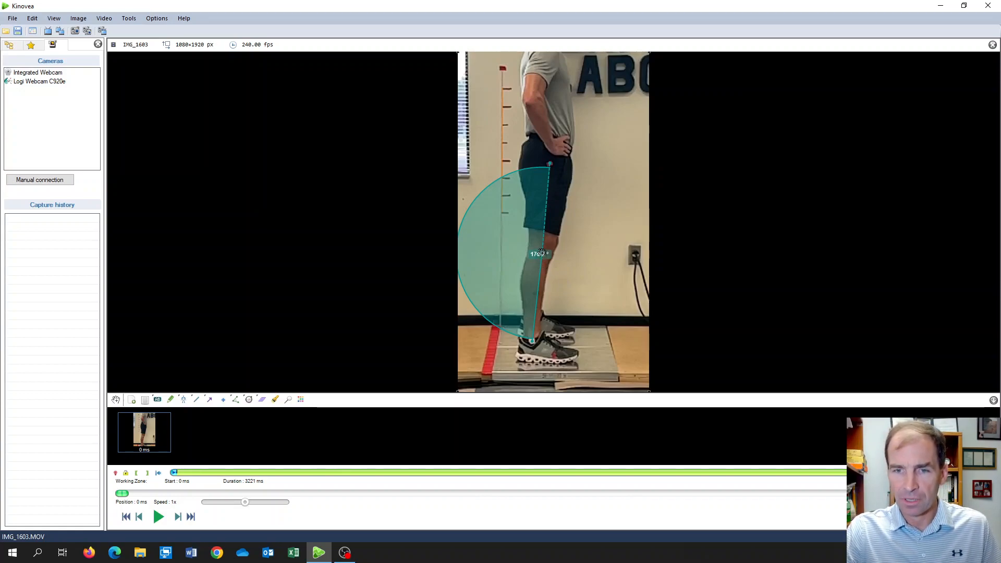
# Colour the leg angle measurement red and rename it 'Knee Angle'
pyautogui.rightClick(539, 254)
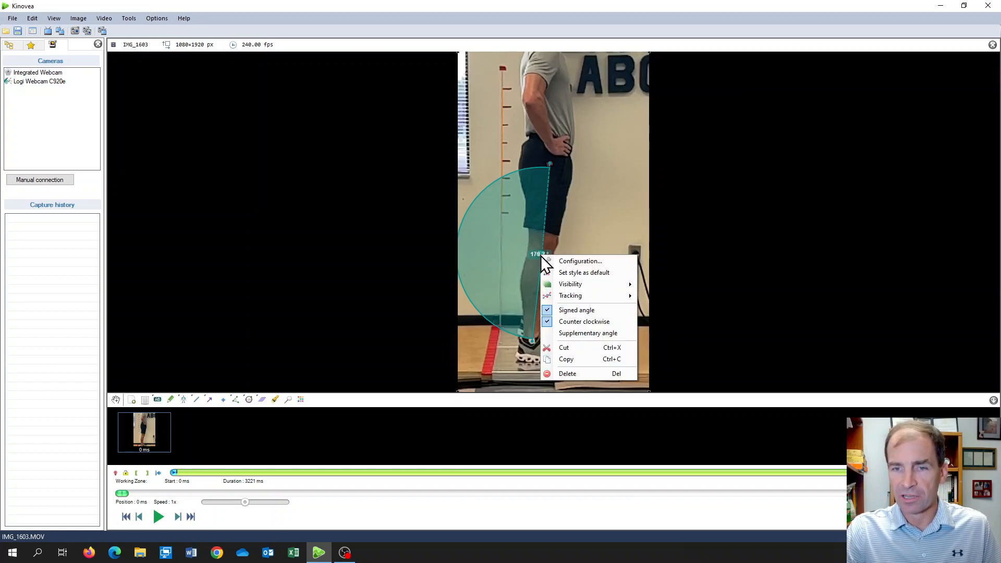
pyautogui.click(579, 260)
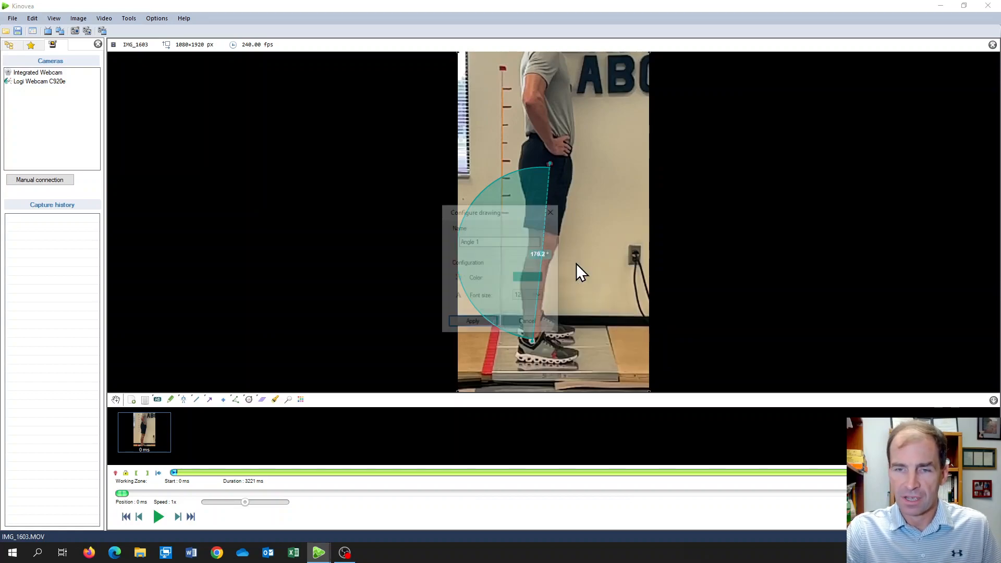
pyautogui.click(519, 277)
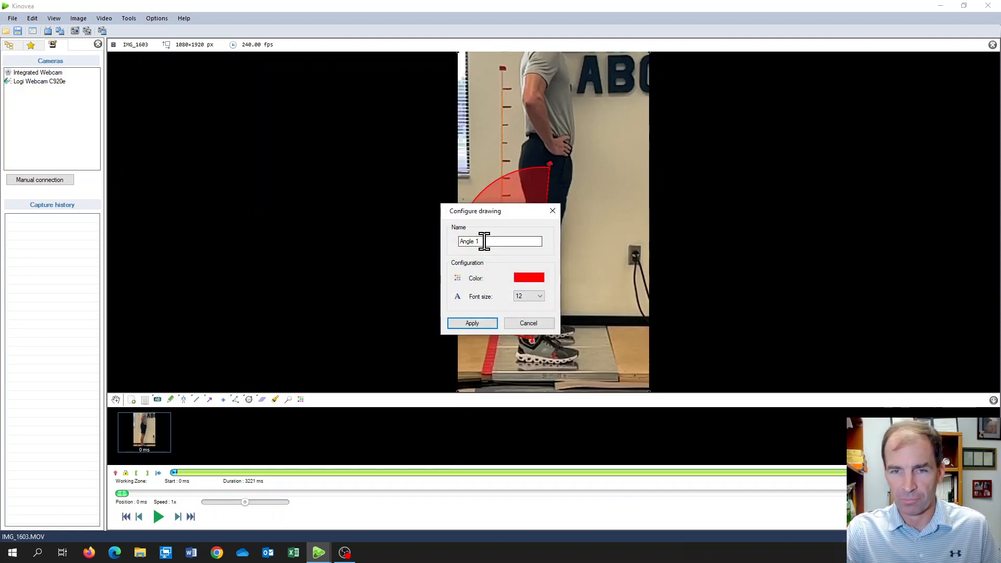
pyautogui.write('X')
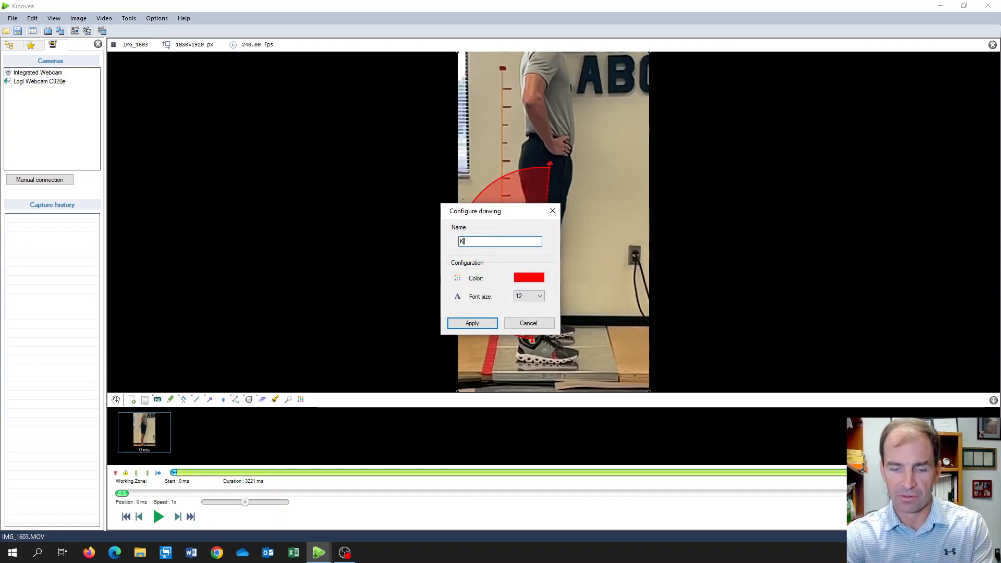
pyautogui.write('nee Angle')
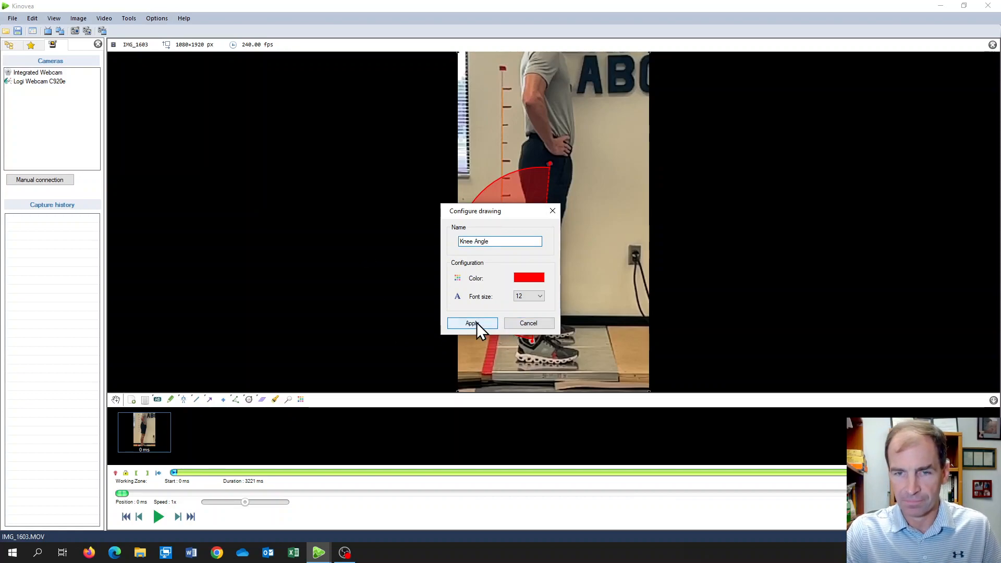
pyautogui.click(471, 323)
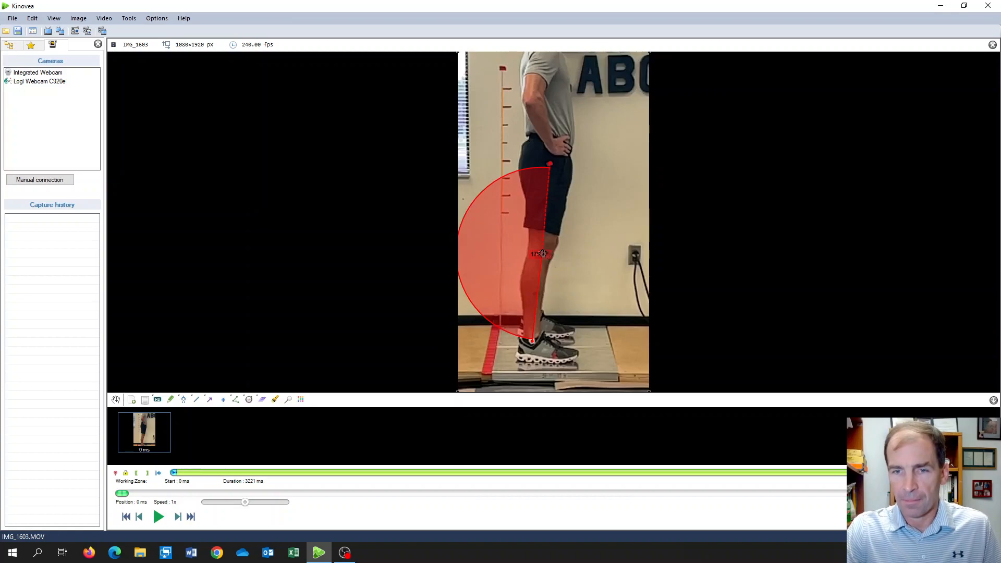
pyautogui.rightClick(536, 254)
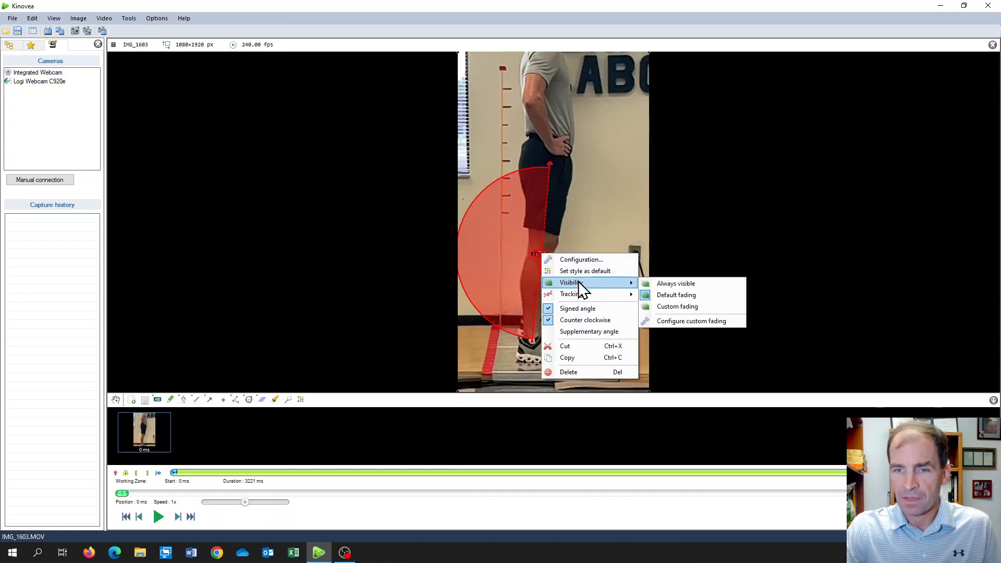
pyautogui.moveTo(571, 293)
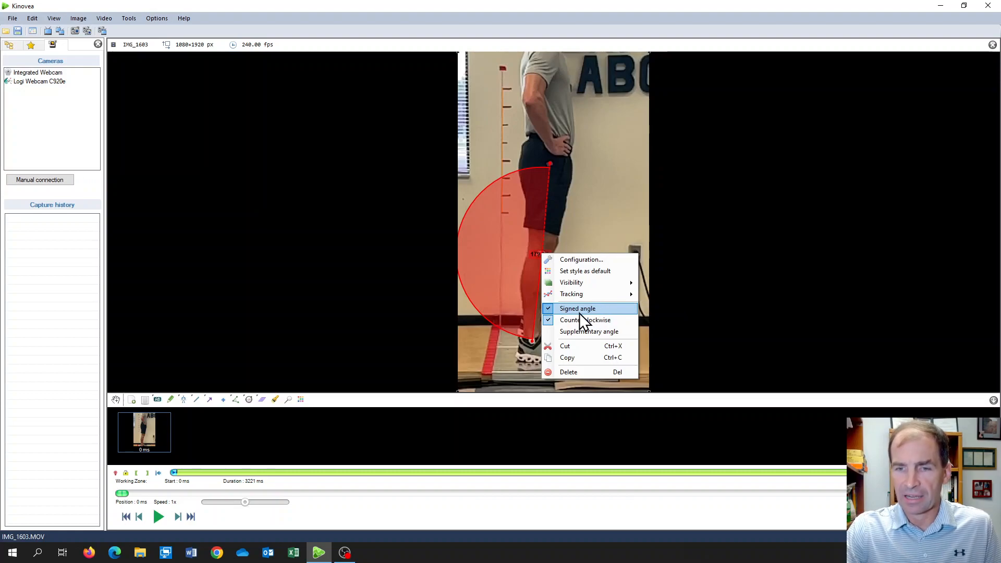
pyautogui.moveTo(596, 320)
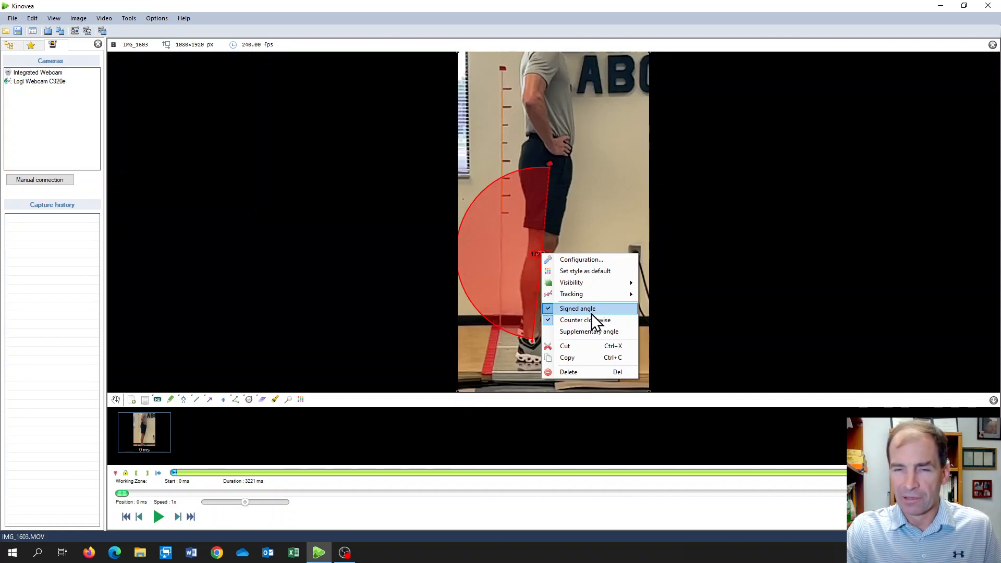
pyautogui.moveTo(584, 320)
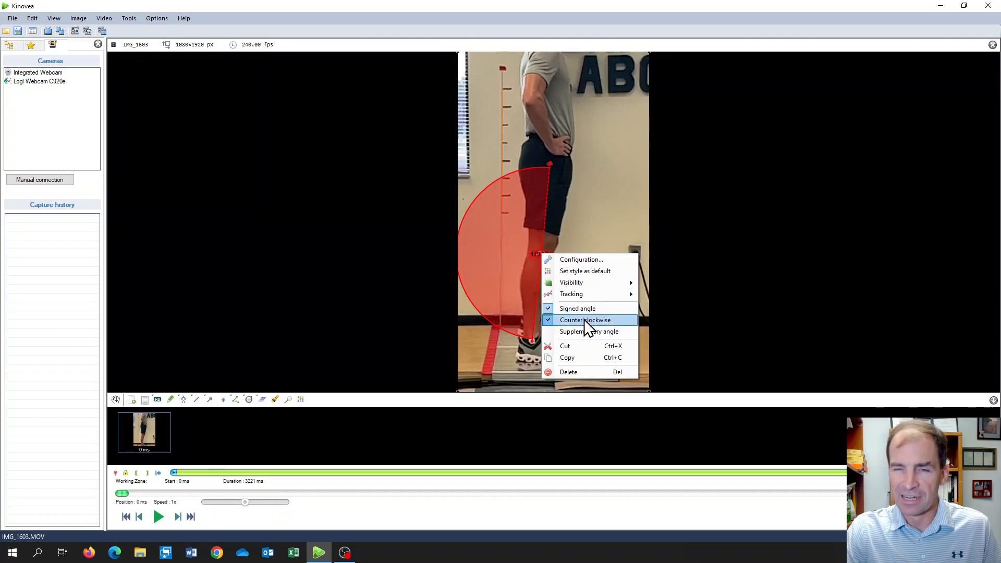
pyautogui.moveTo(577, 308)
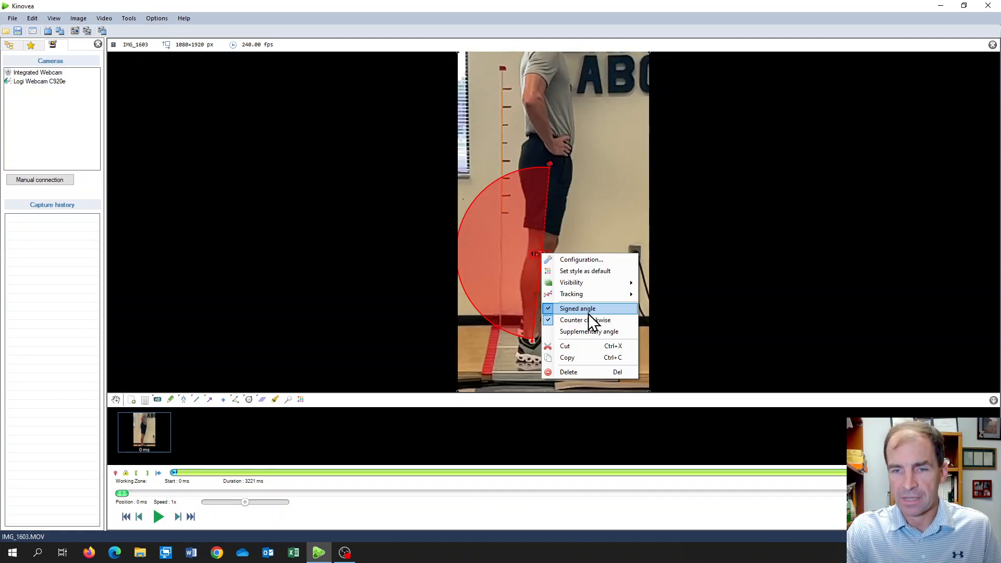
pyautogui.moveTo(584, 320)
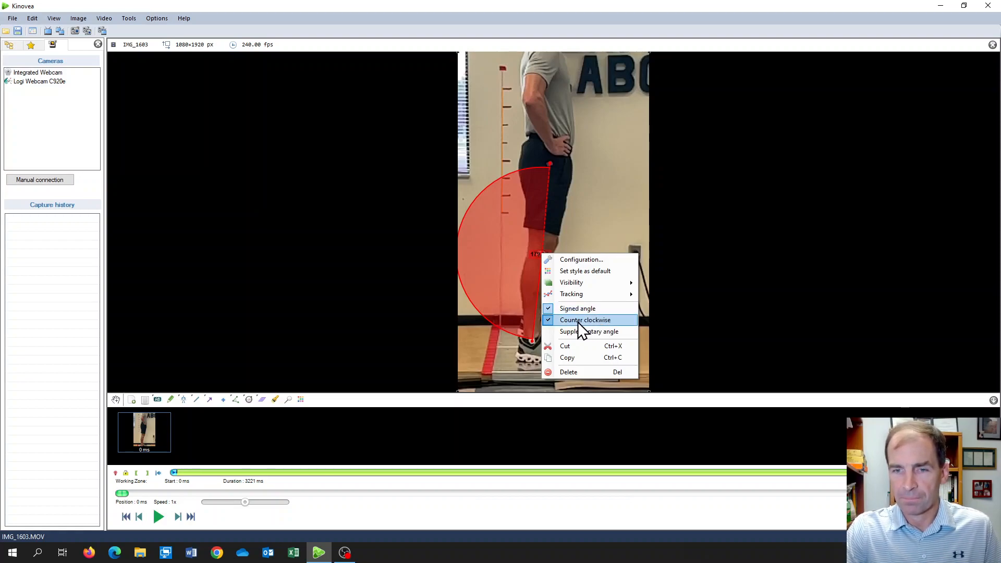
pyautogui.click(585, 320)
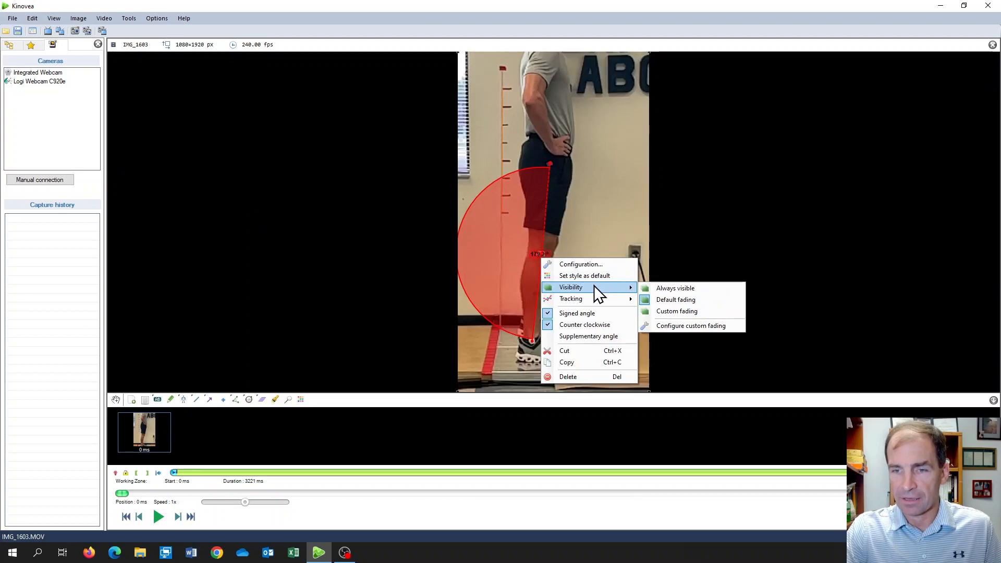
pyautogui.moveTo(570, 300)
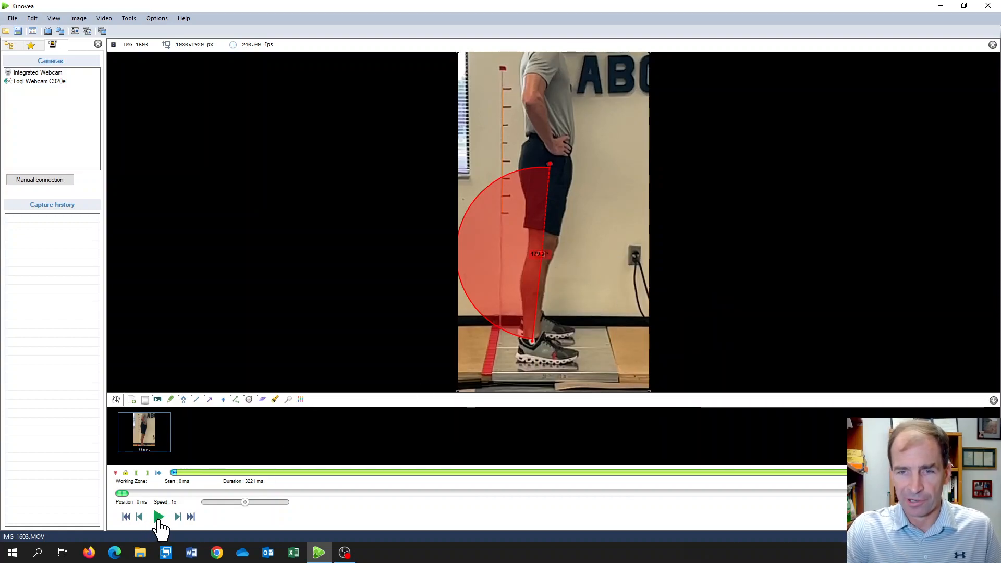
# Play the jump with the red Knee Angle tracking the leg and pause near 2879 ms
pyautogui.click(157, 517)
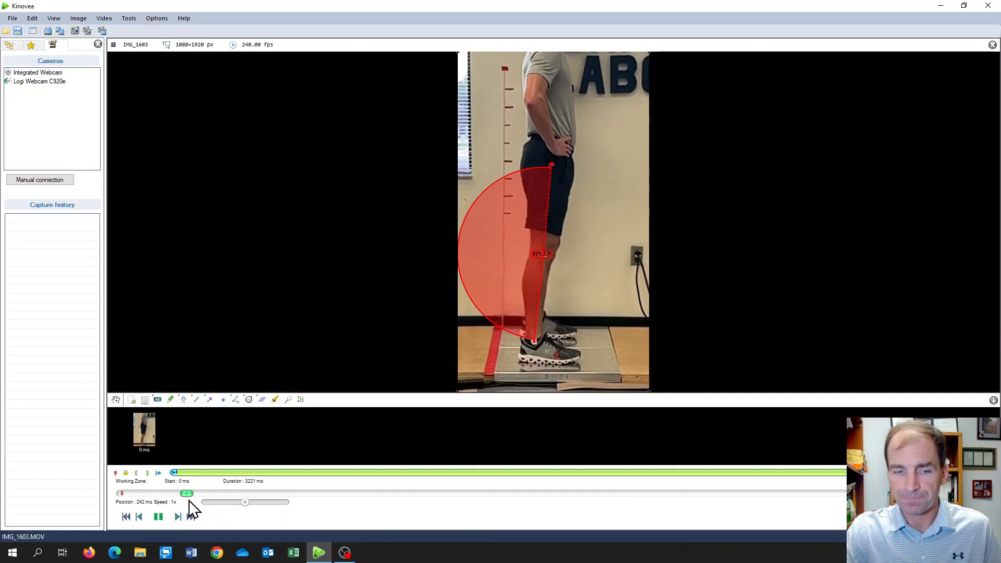
pyautogui.moveTo(187, 493); pyautogui.dragTo(224, 493)
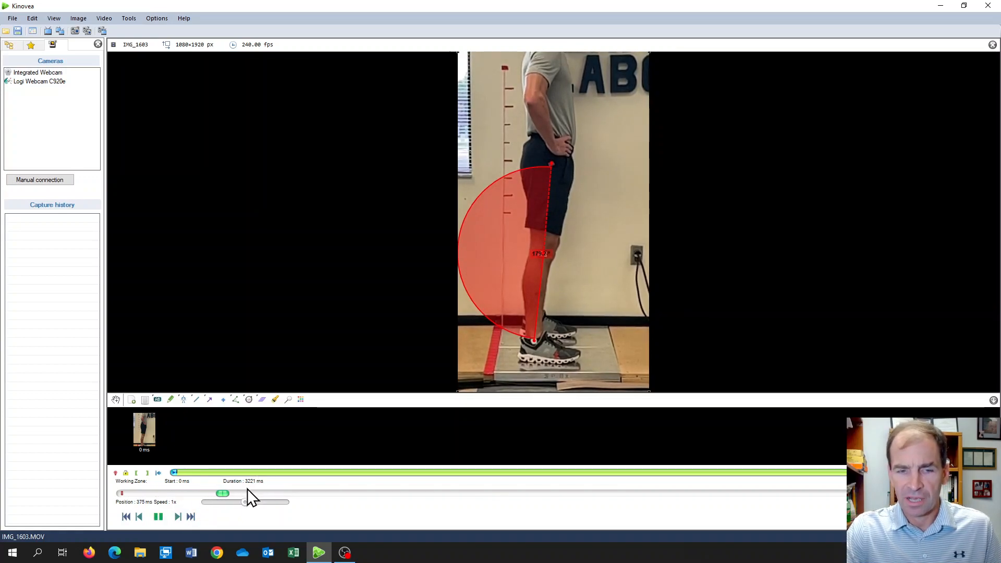
pyautogui.moveTo(223, 493); pyautogui.dragTo(256, 493)
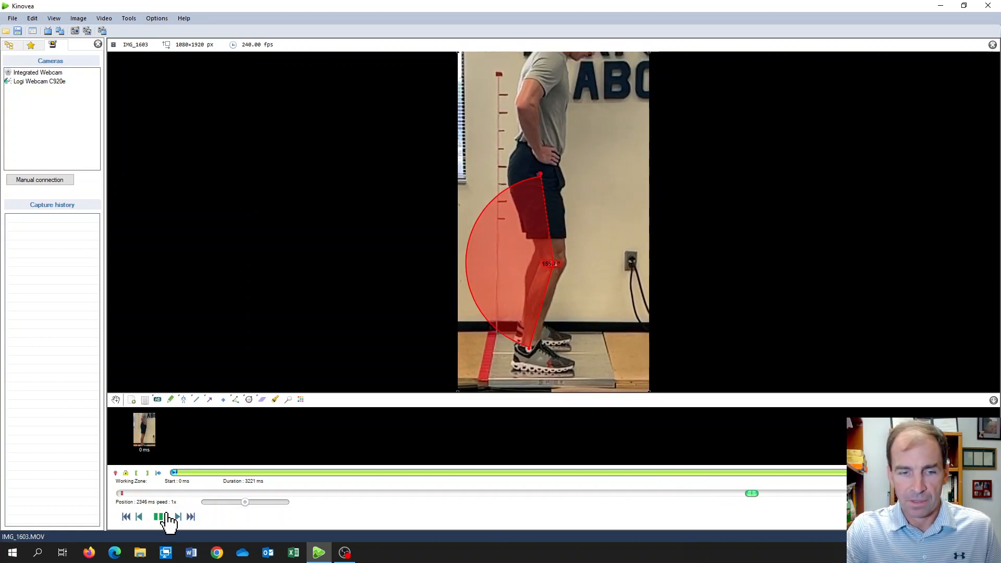
pyautogui.click(158, 517)
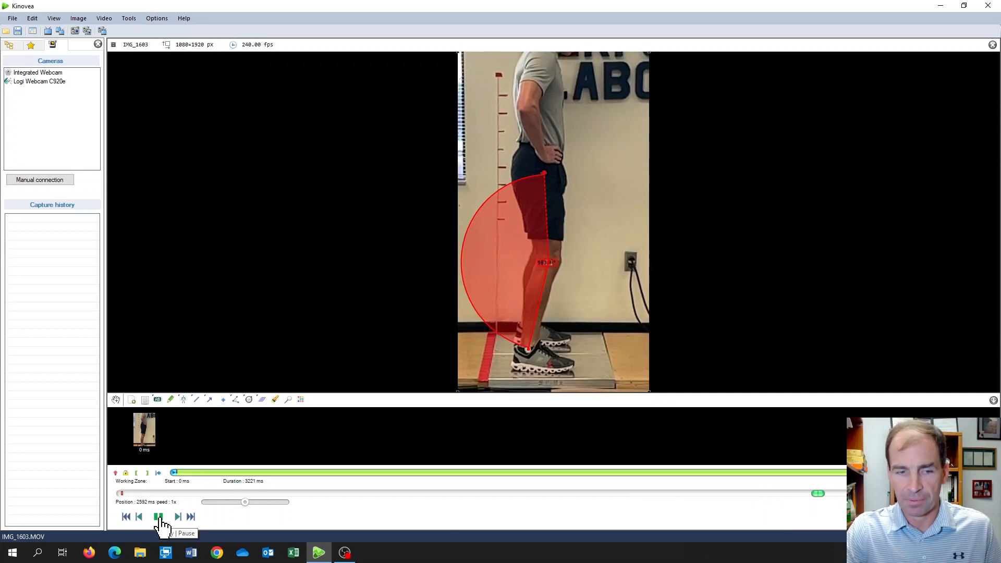
pyautogui.click(158, 516)
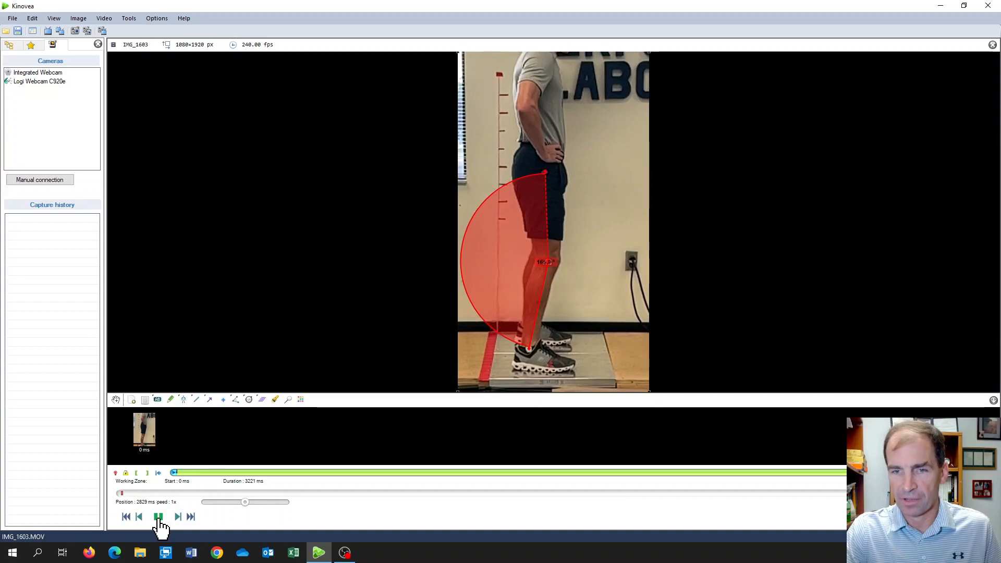
pyautogui.click(157, 516)
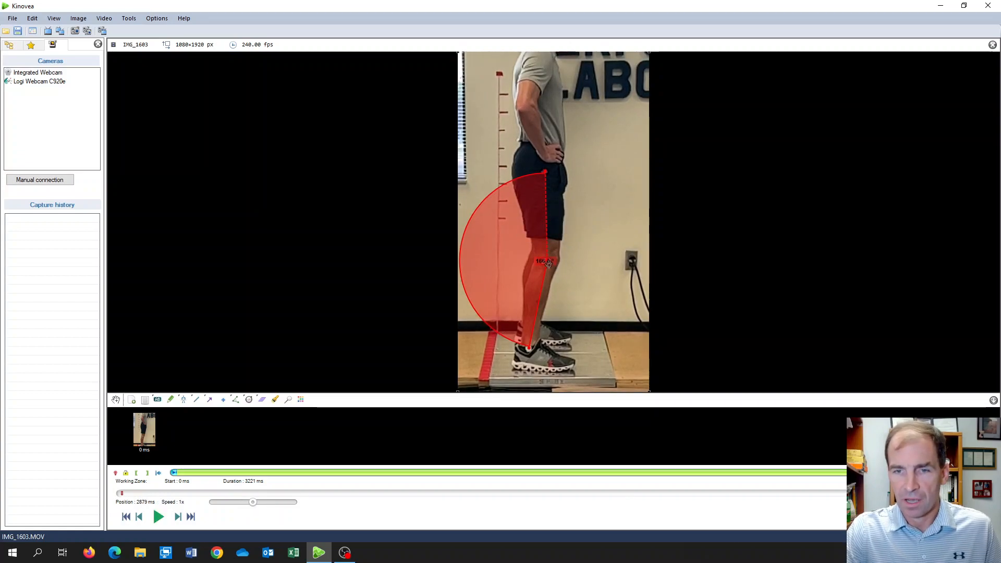
pyautogui.rightClick(544, 261)
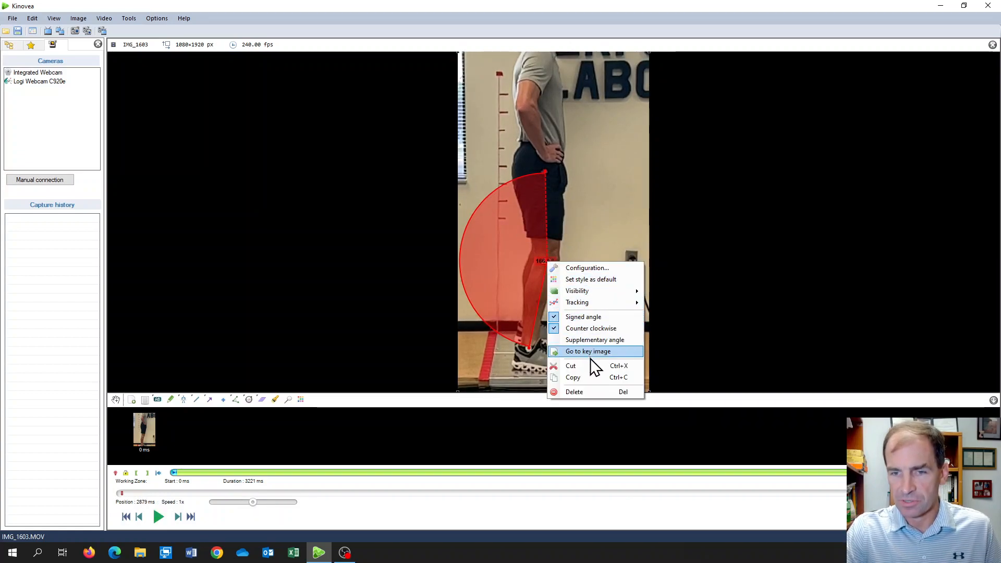
pyautogui.moveTo(576, 302)
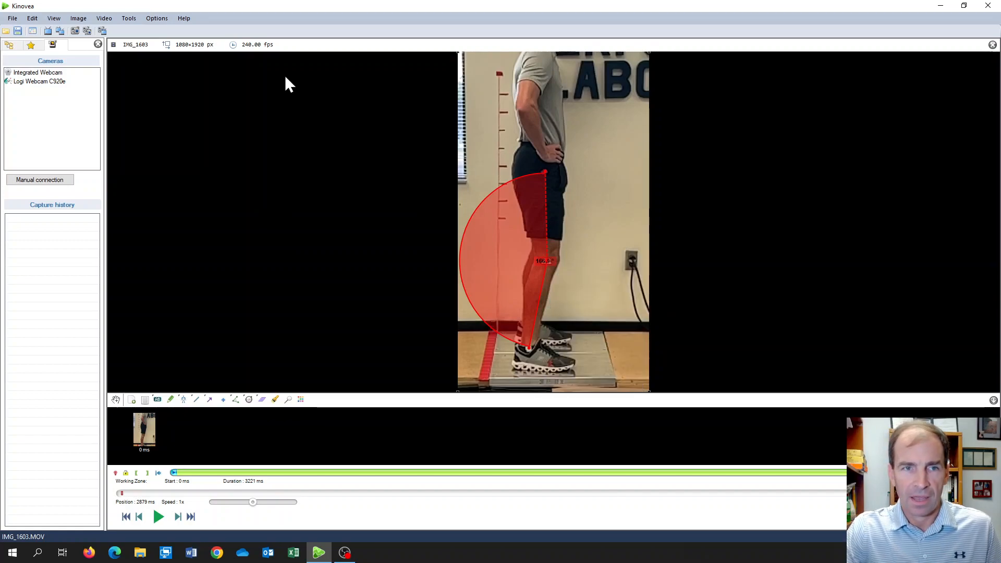
# Check the Knee Angle's angular kinematics plot, then turn off Signed angle for it
pyautogui.click(128, 18)
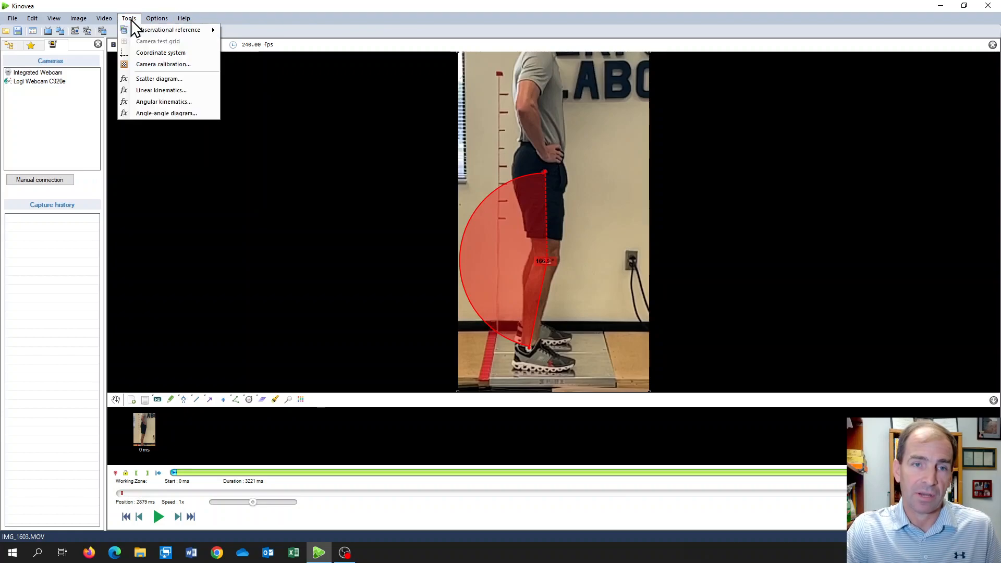
pyautogui.click(164, 101)
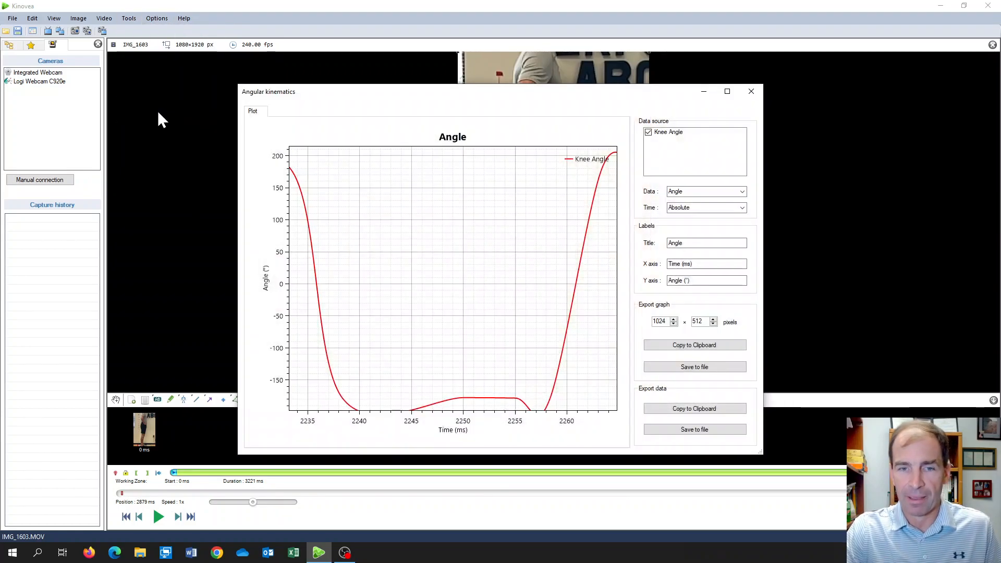
pyautogui.moveTo(275, 220)
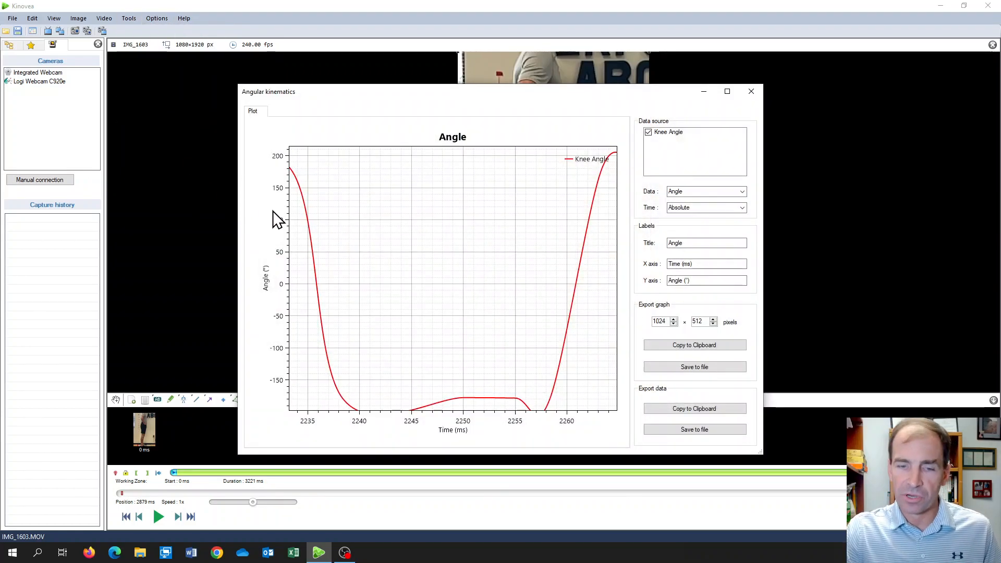
pyautogui.moveTo(428, 214)
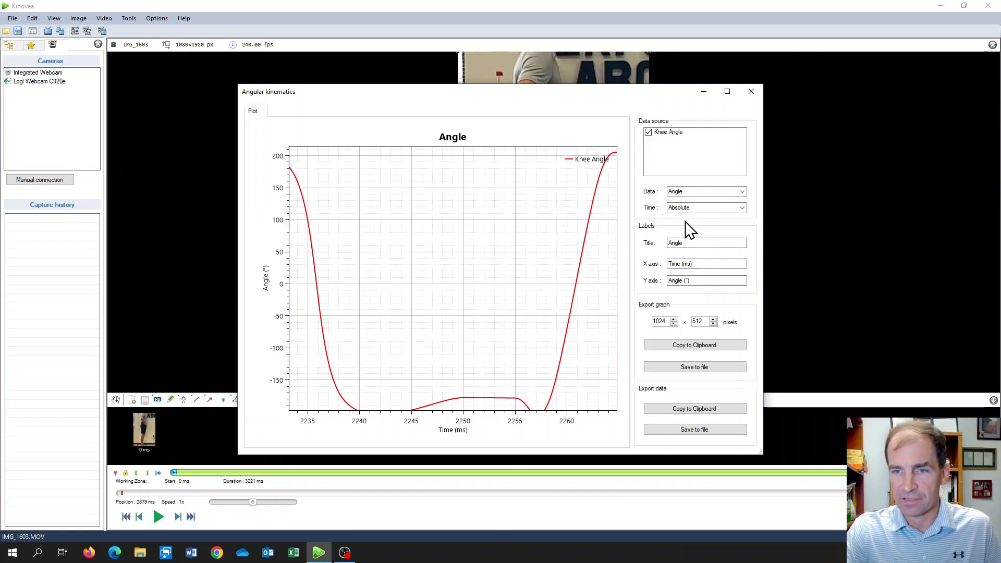
pyautogui.moveTo(581, 207)
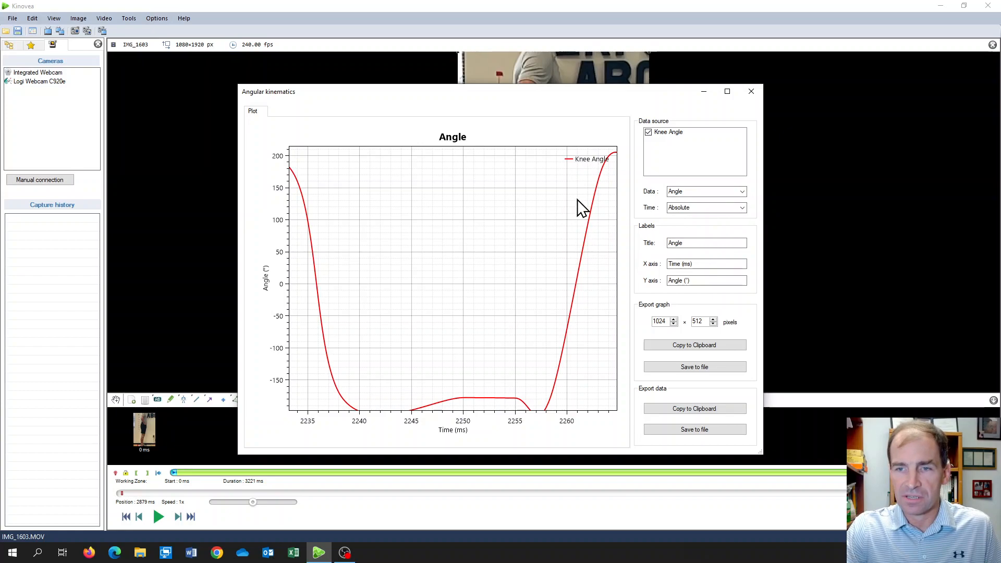
pyautogui.moveTo(367, 310)
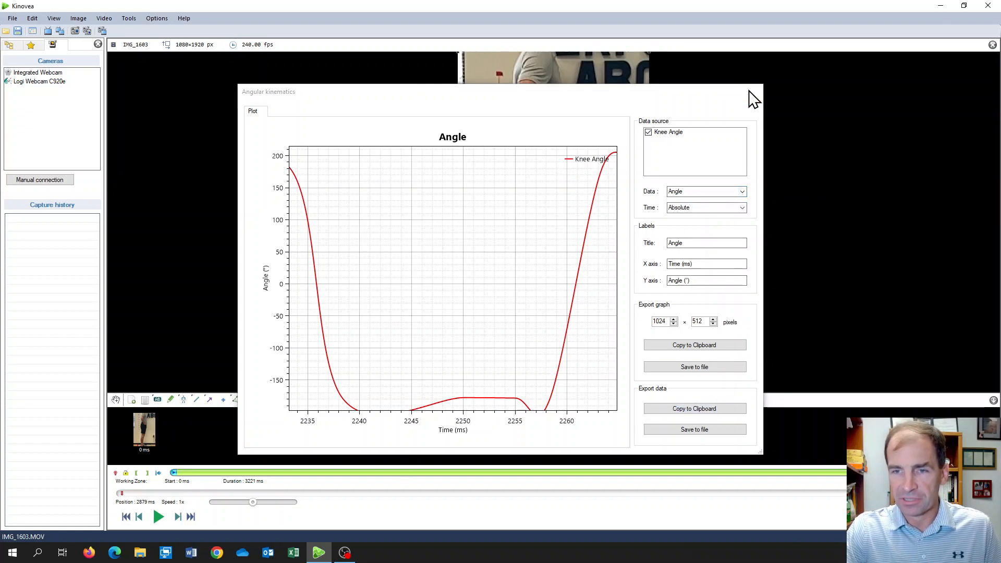
pyautogui.rightClick(523, 256)
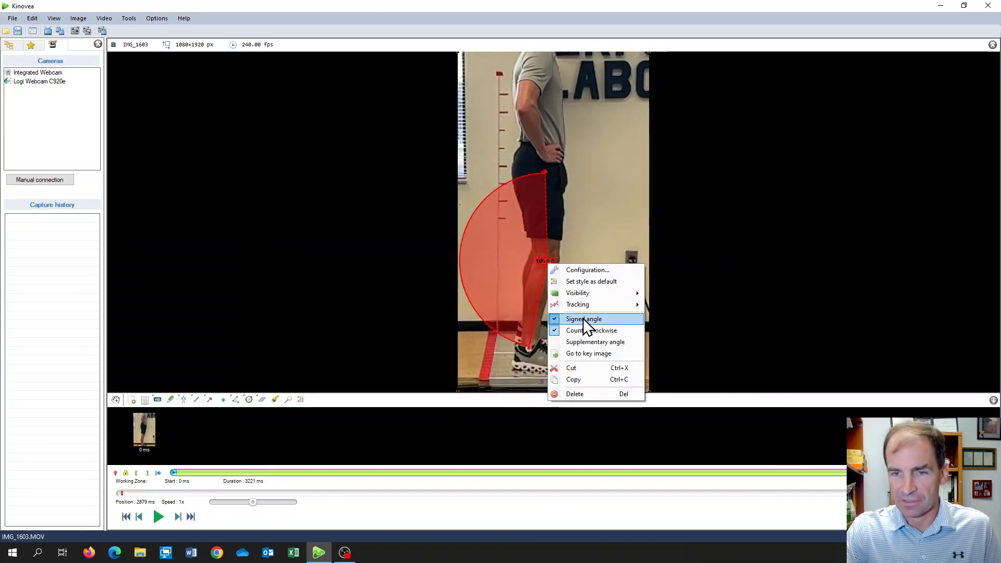
pyautogui.click(582, 319)
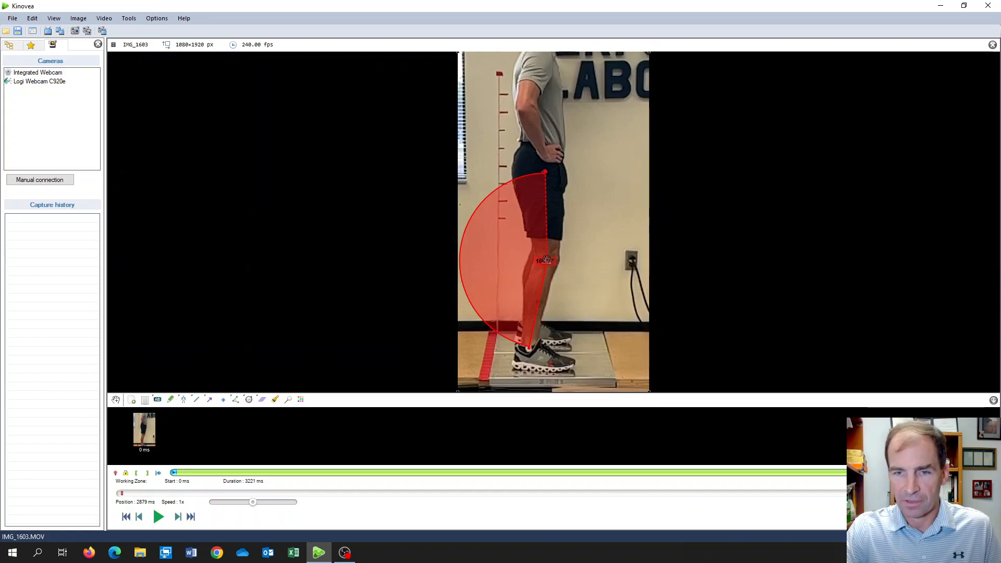
pyautogui.click(128, 18)
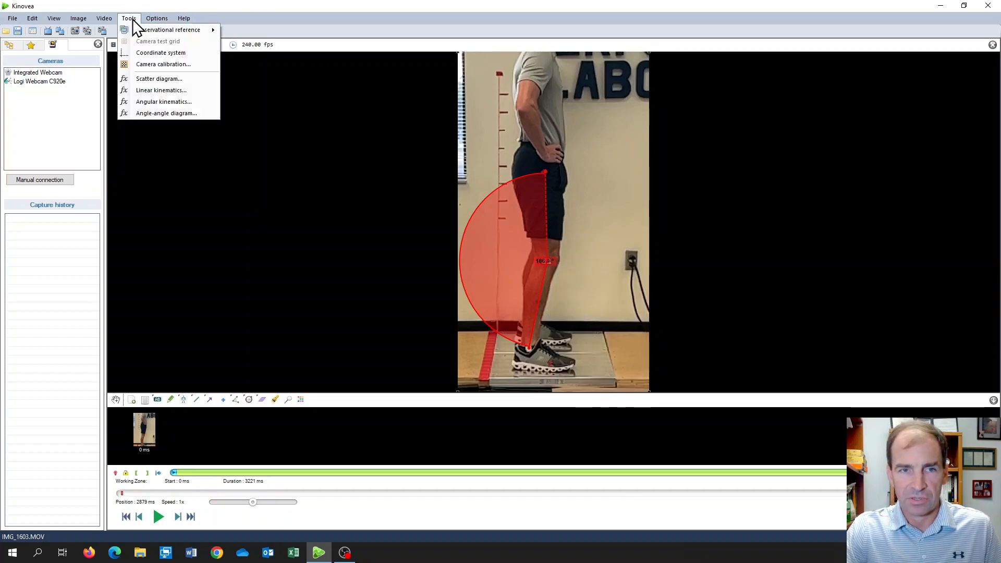
# Reopen the angular kinematics plot showing Knee Angle dipping from 180° to about 105°
pyautogui.click(164, 101)
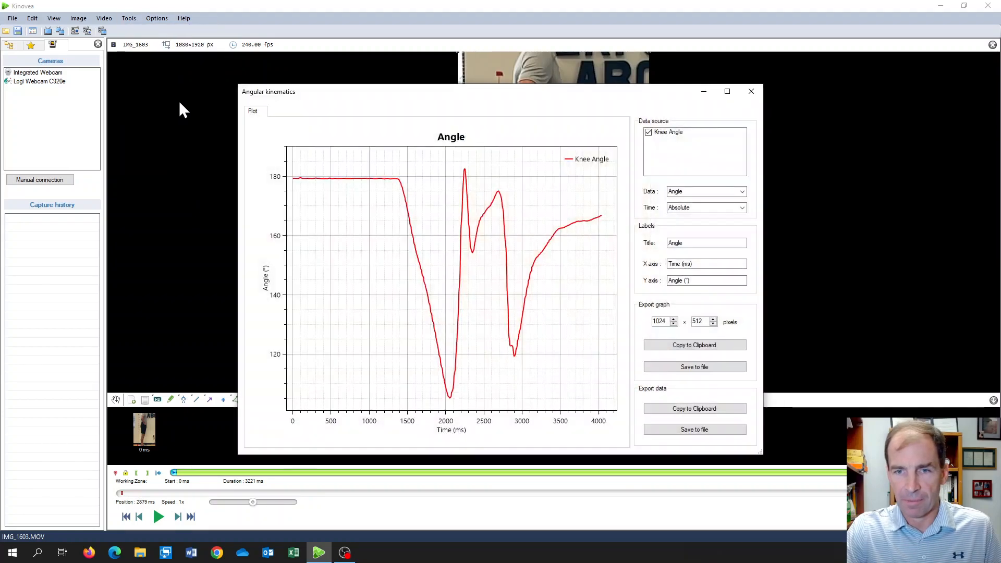
pyautogui.moveTo(415, 232)
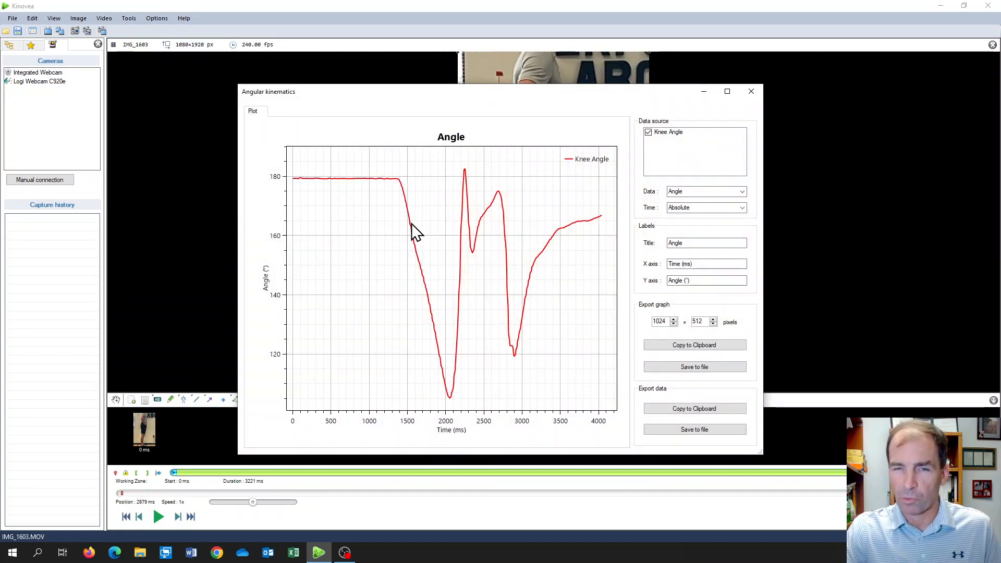
pyautogui.moveTo(466, 319)
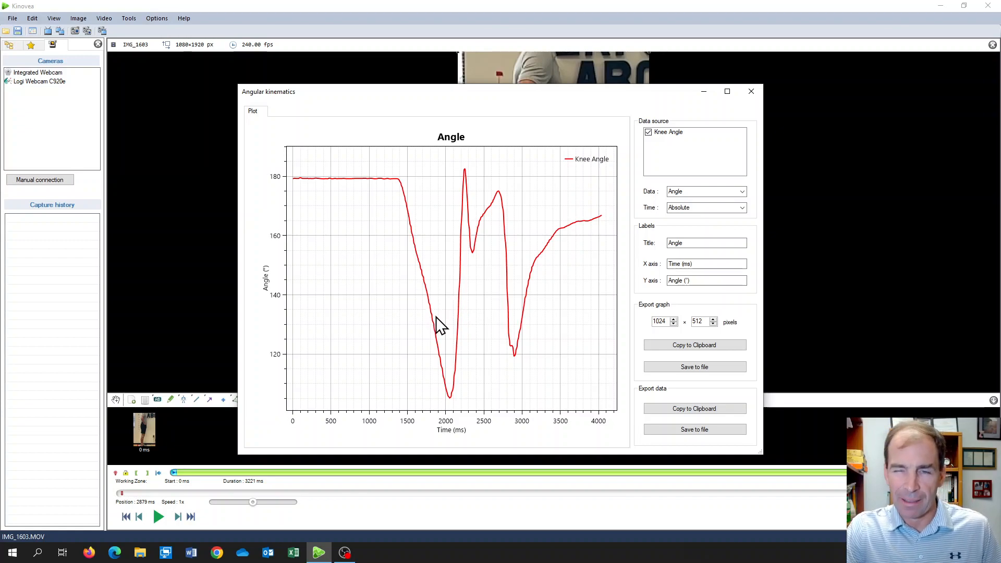
pyautogui.moveTo(475, 313)
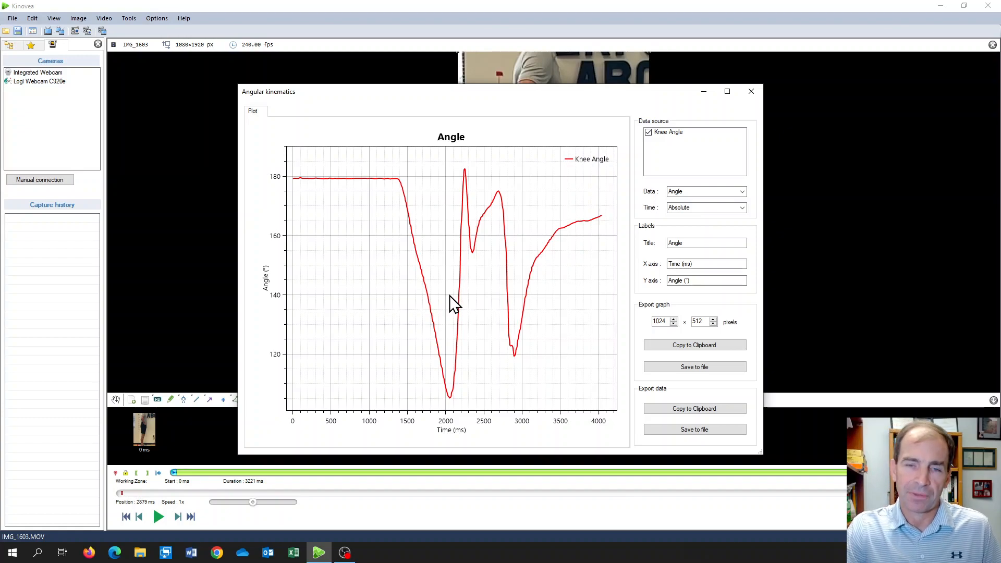
pyautogui.moveTo(399, 213)
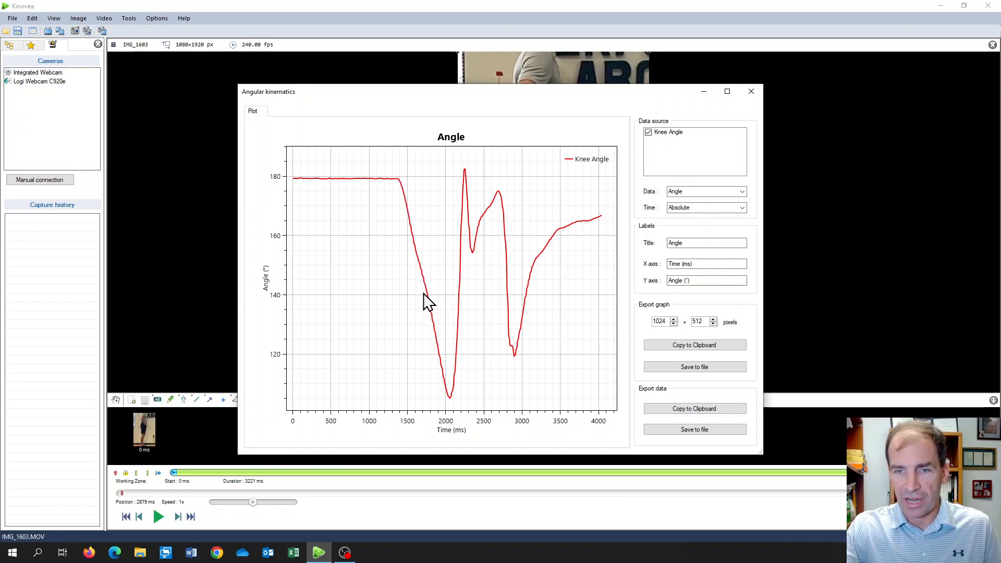
pyautogui.moveTo(568, 201)
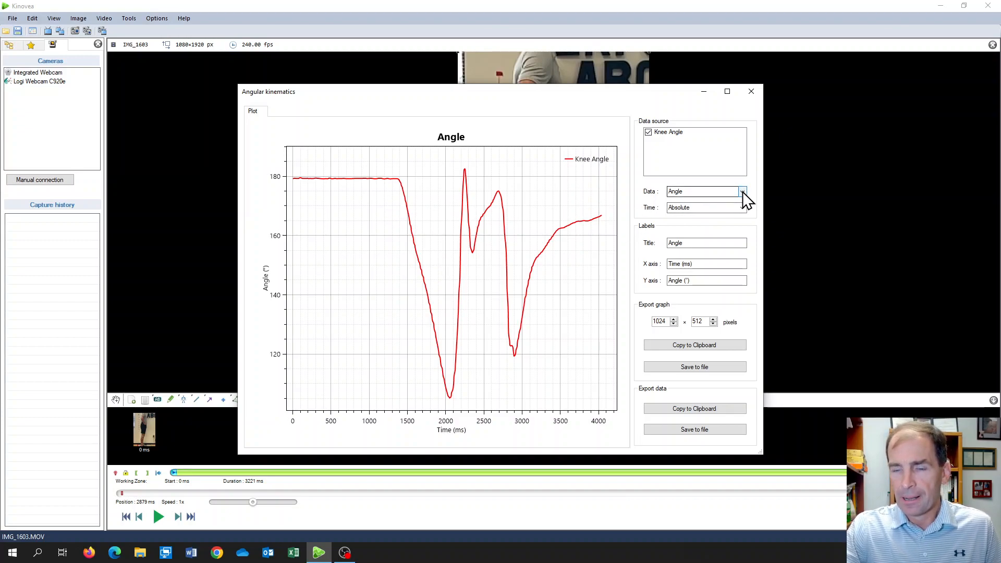
pyautogui.moveTo(695, 192)
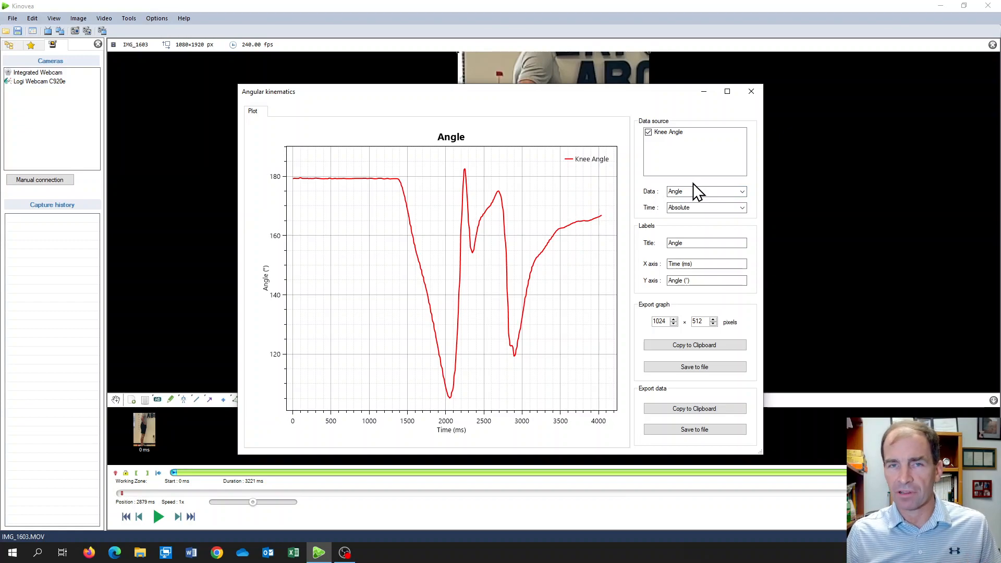
pyautogui.moveTo(763, 206)
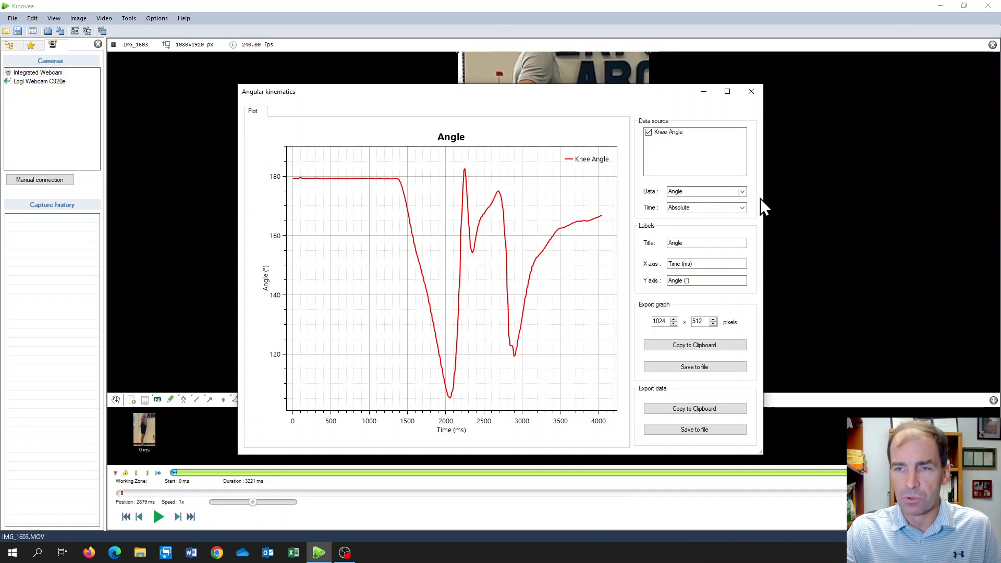
# Plot the Knee Angle's angular velocity, peaking near 1600 deg/s
pyautogui.click(741, 191)
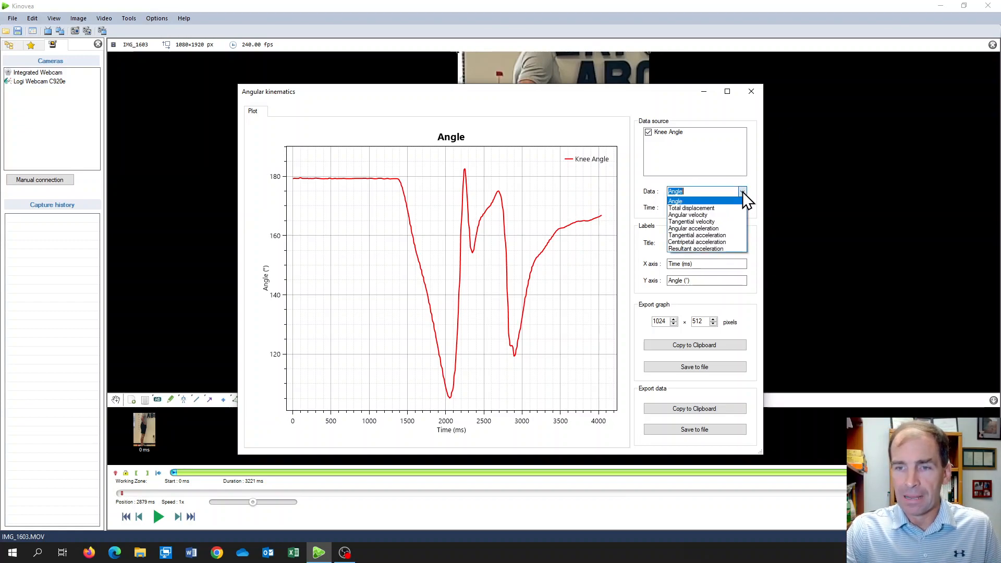
pyautogui.moveTo(689, 215)
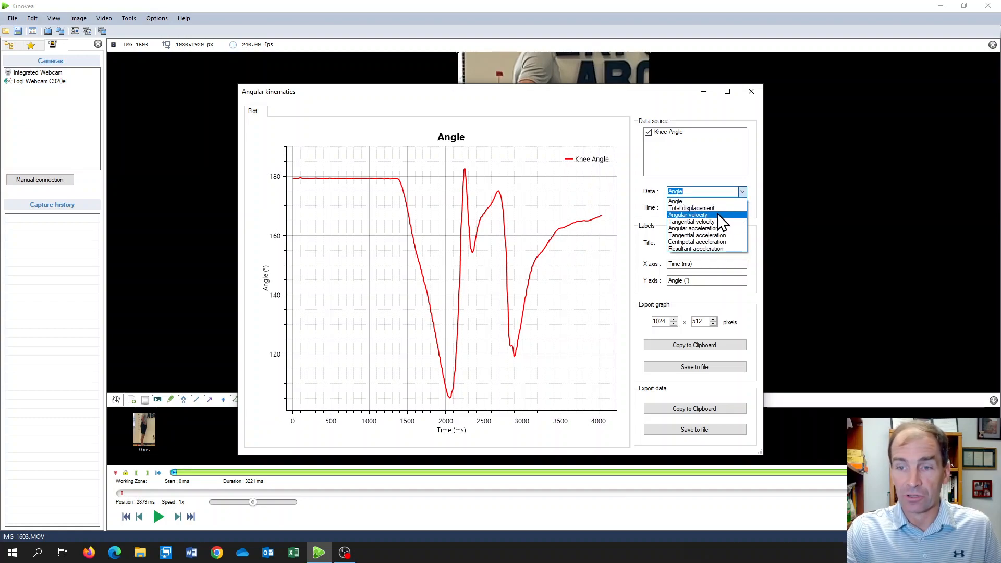
pyautogui.click(689, 215)
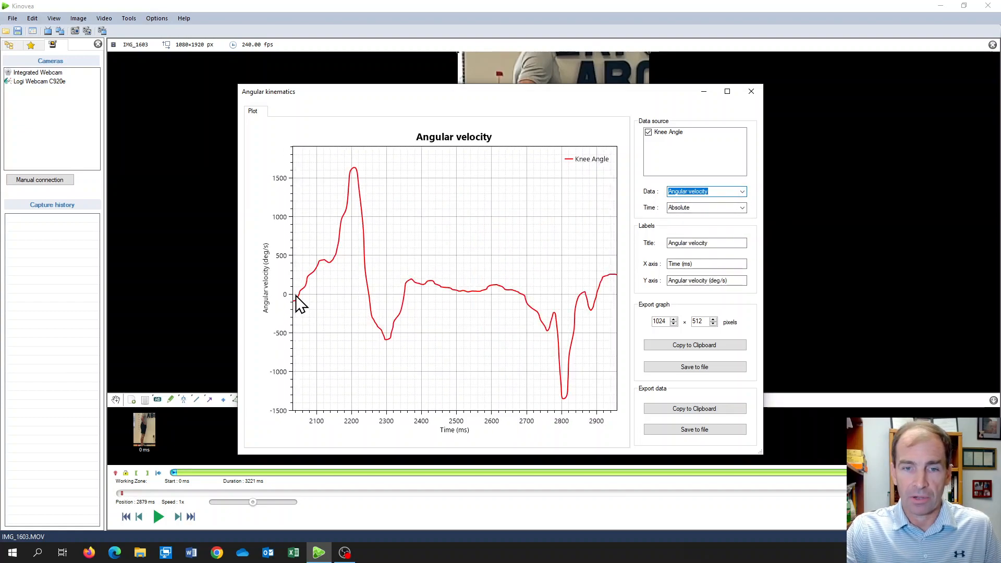
pyautogui.moveTo(393, 287)
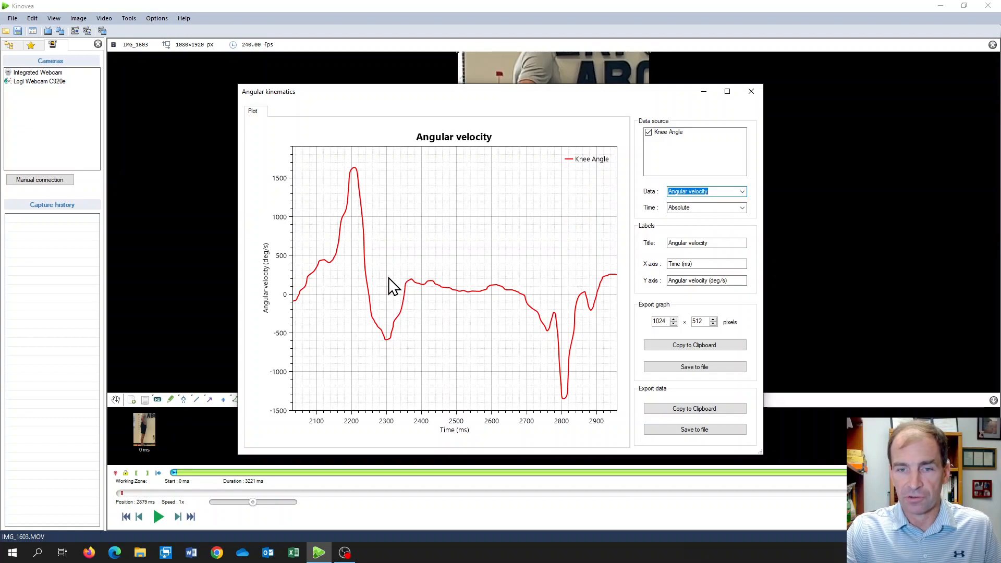
pyautogui.moveTo(399, 251)
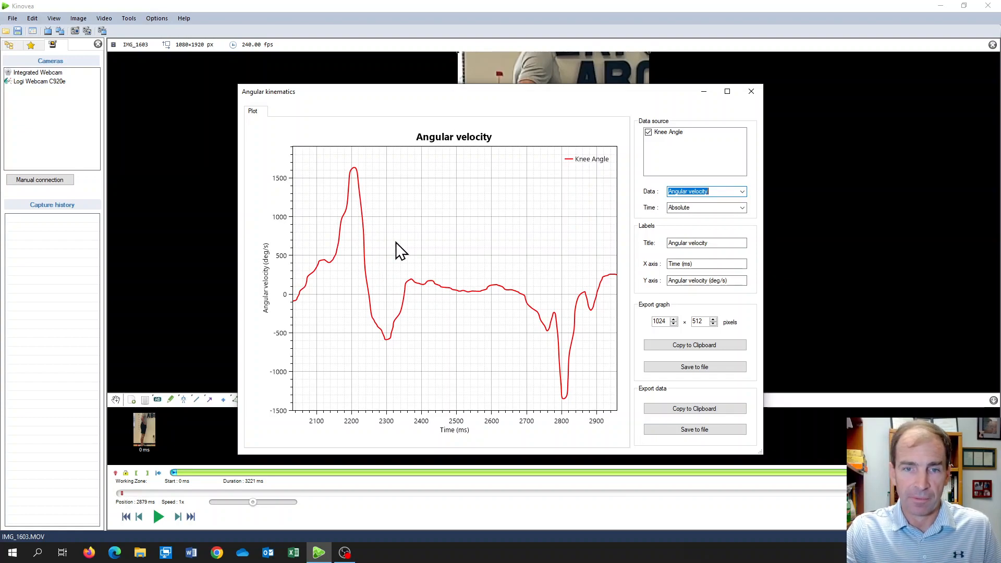
pyautogui.moveTo(357, 175)
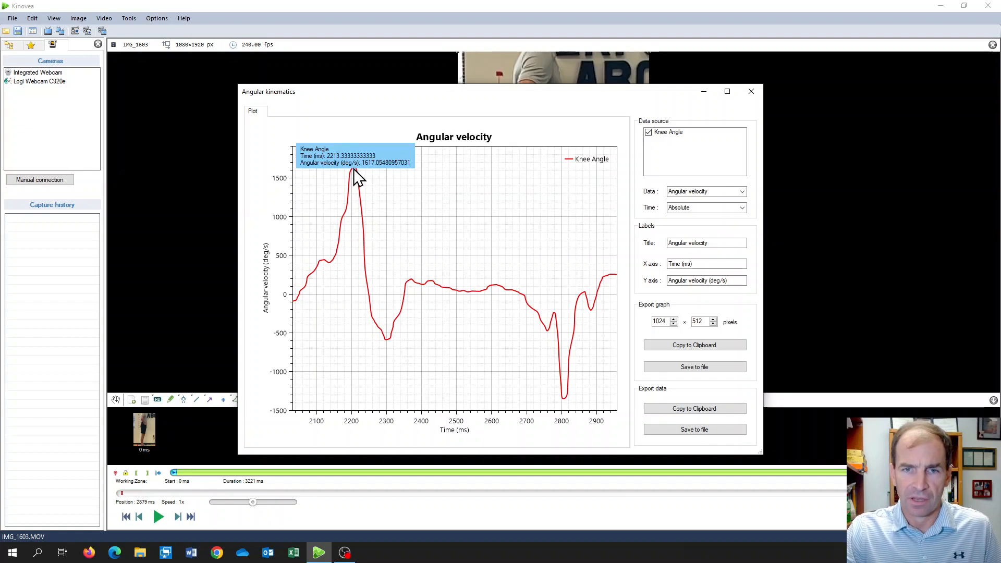
pyautogui.moveTo(370, 177)
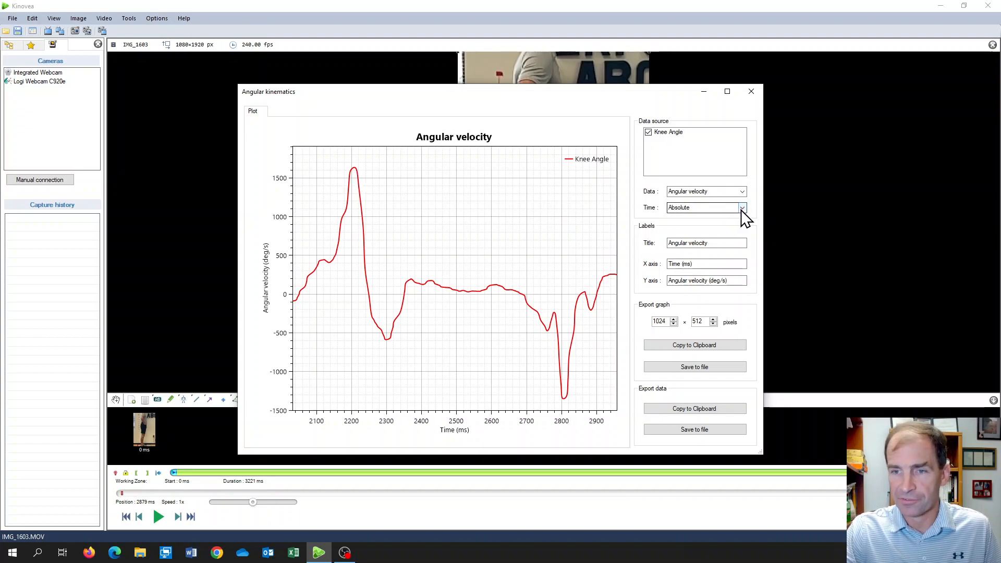
# Plot the Knee Angle's angular acceleration over time
pyautogui.click(740, 192)
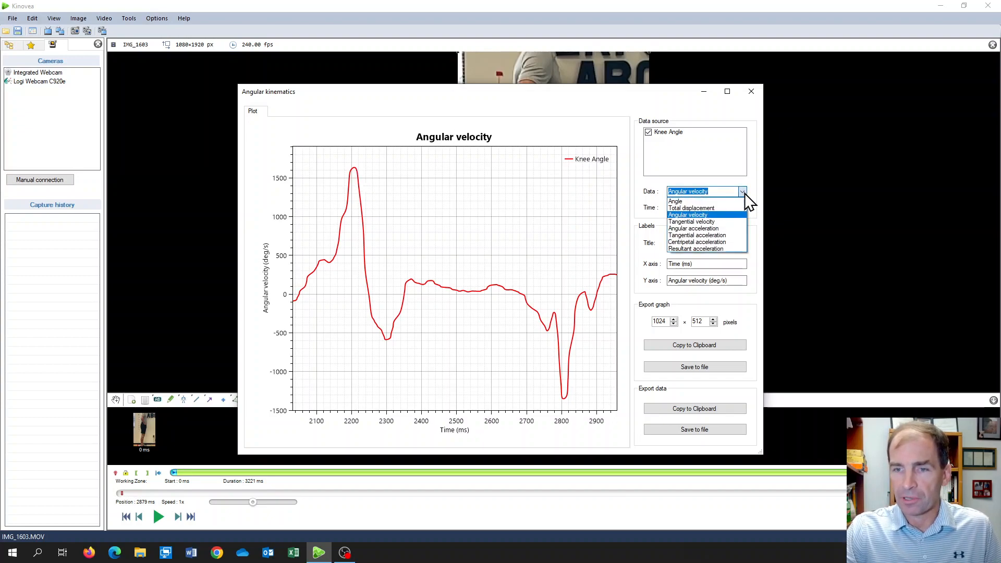
pyautogui.click(693, 228)
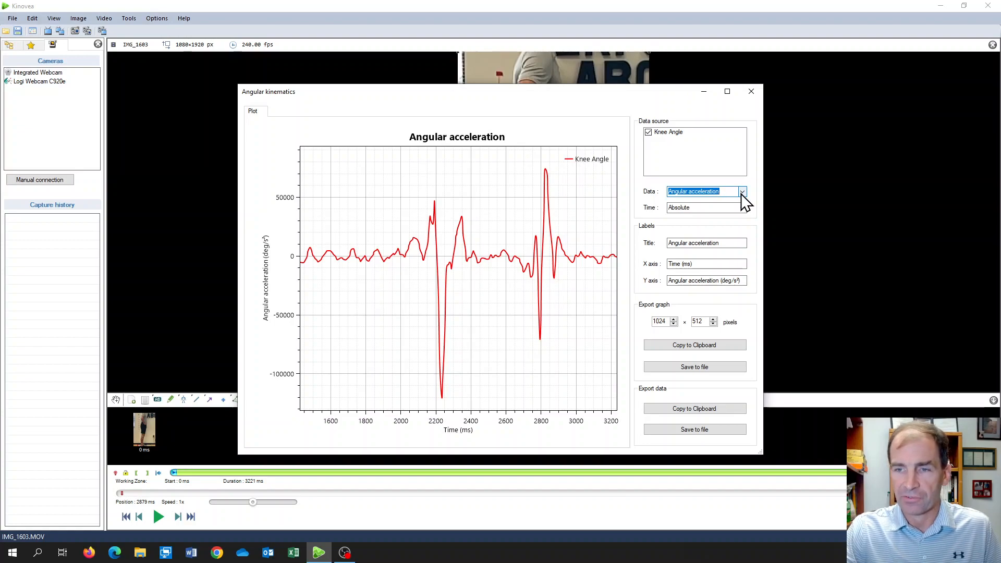
pyautogui.click(741, 192)
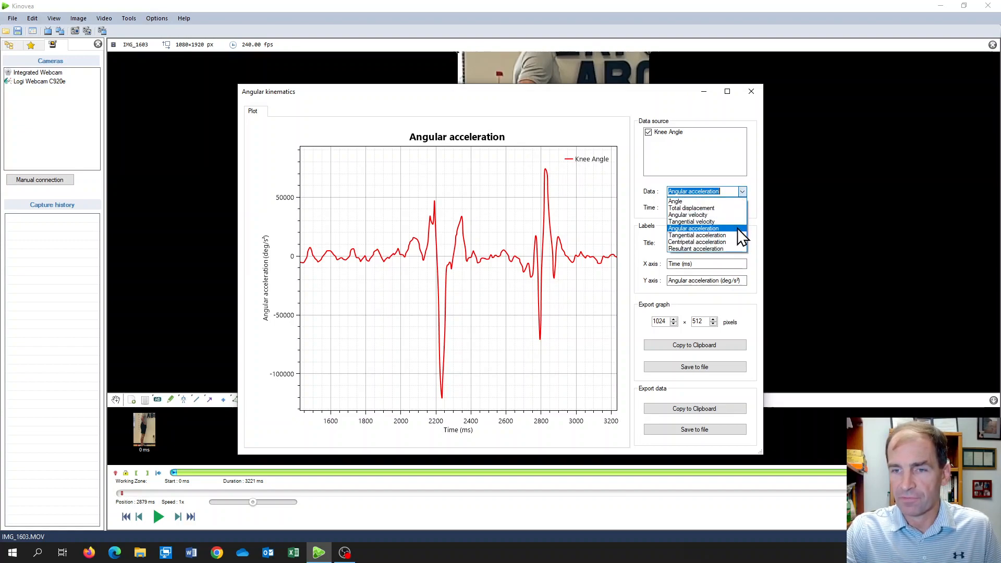
pyautogui.moveTo(696, 242)
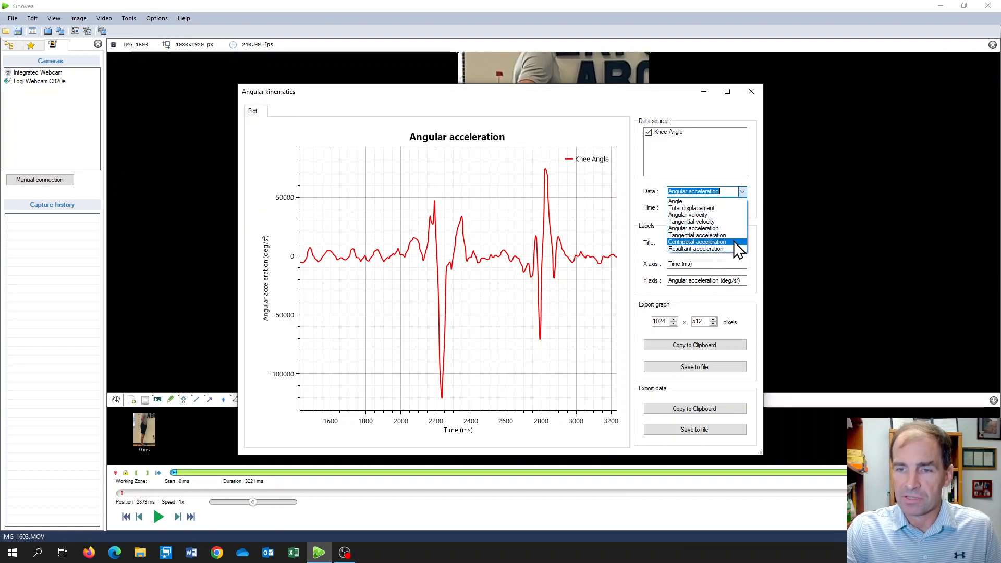
# Plot the Knee Angle's centripetal acceleration, peaking near 400 m/s²
pyautogui.click(696, 241)
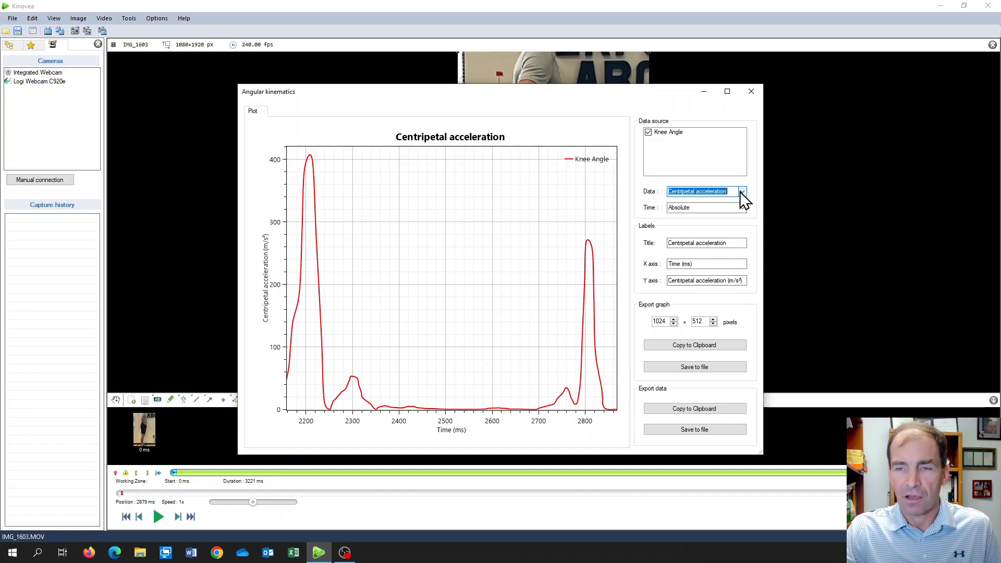
pyautogui.moveTo(745, 204)
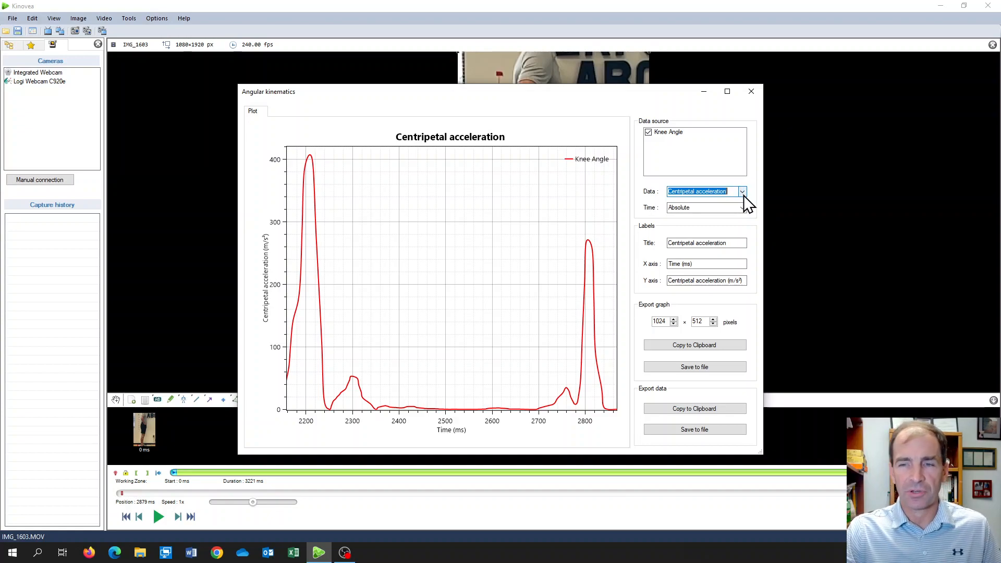
pyautogui.click(741, 190)
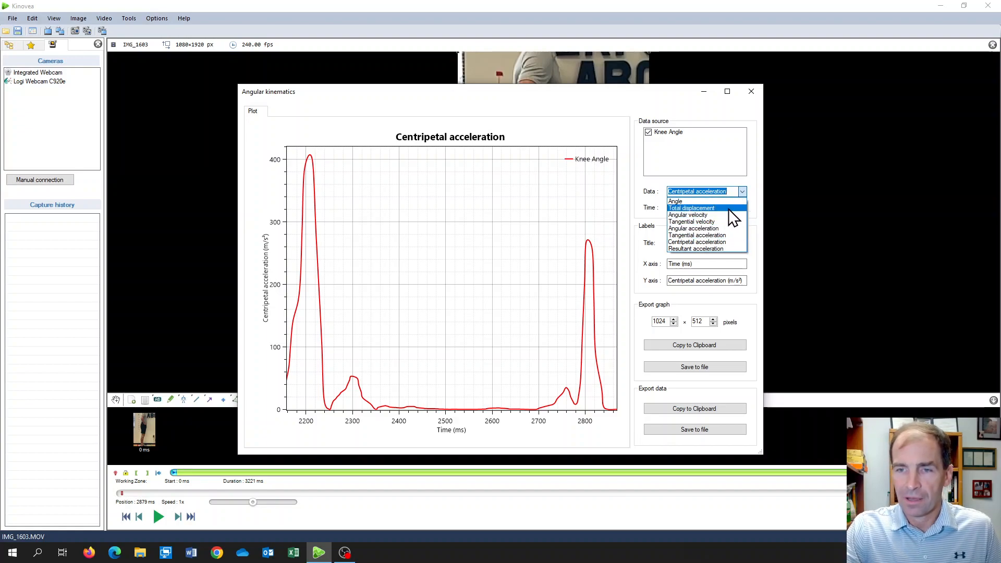
# Plot the Knee Angle's total displacement and copy its data to the clipboard
pyautogui.click(691, 208)
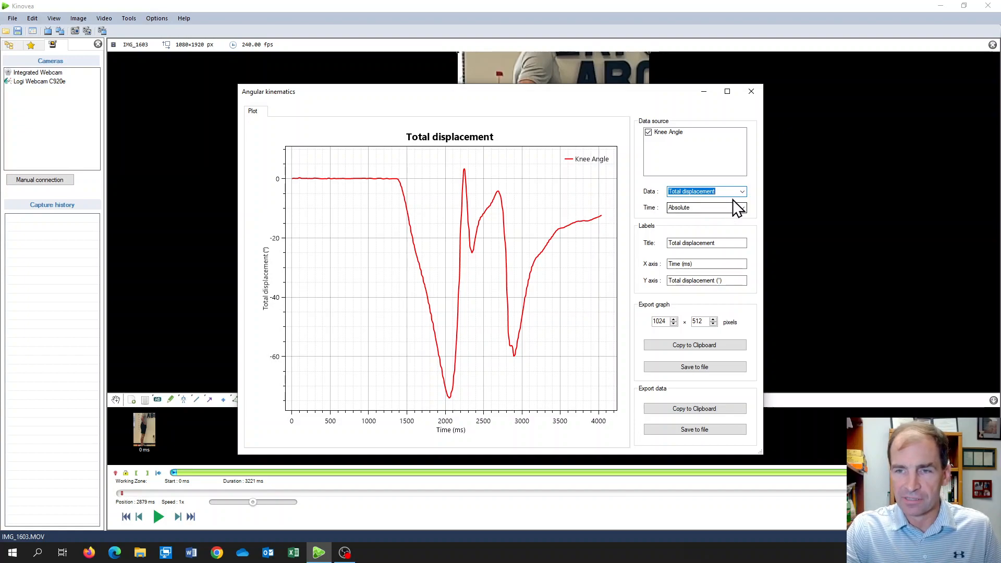
pyautogui.moveTo(399, 198)
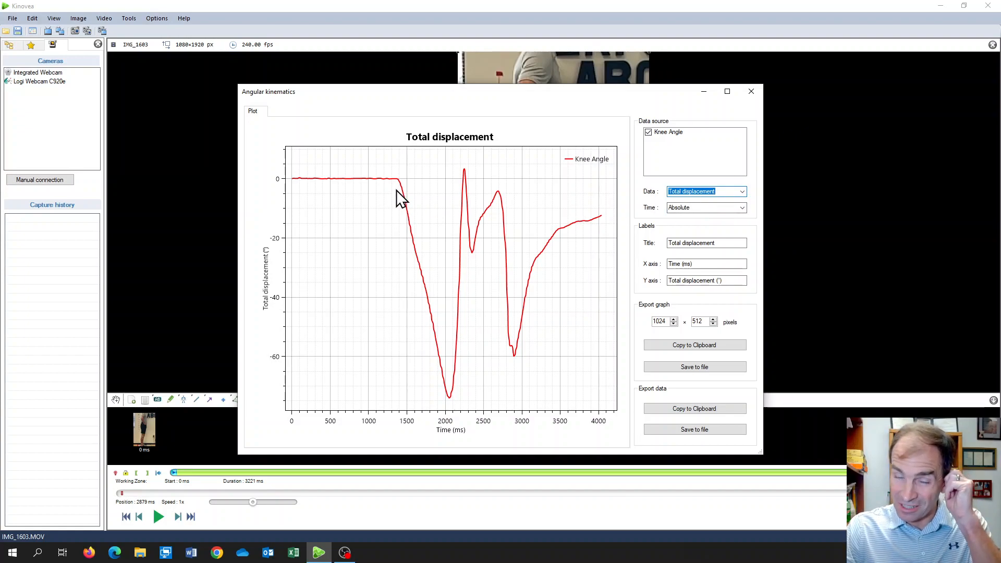
pyautogui.moveTo(460, 357)
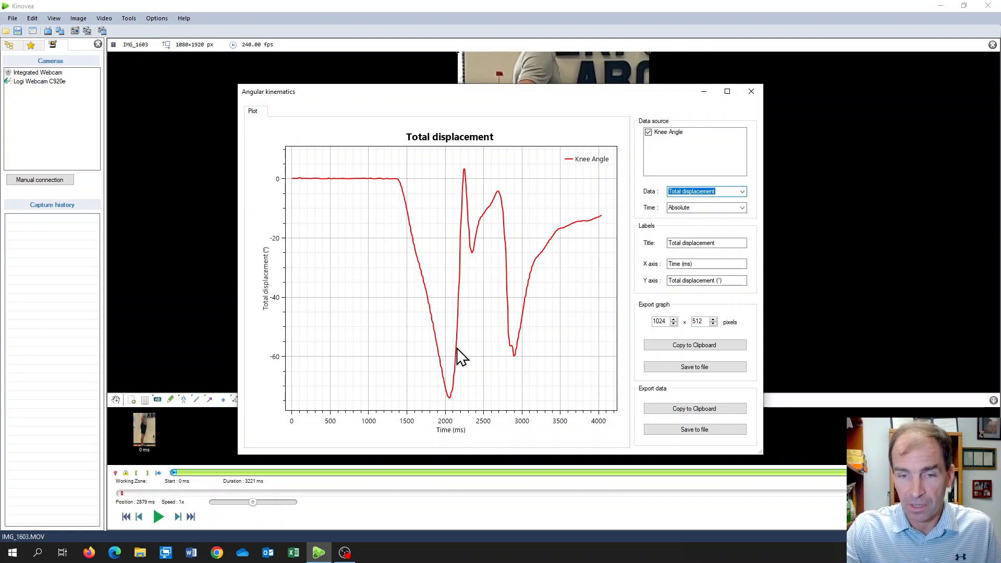
pyautogui.moveTo(345, 190)
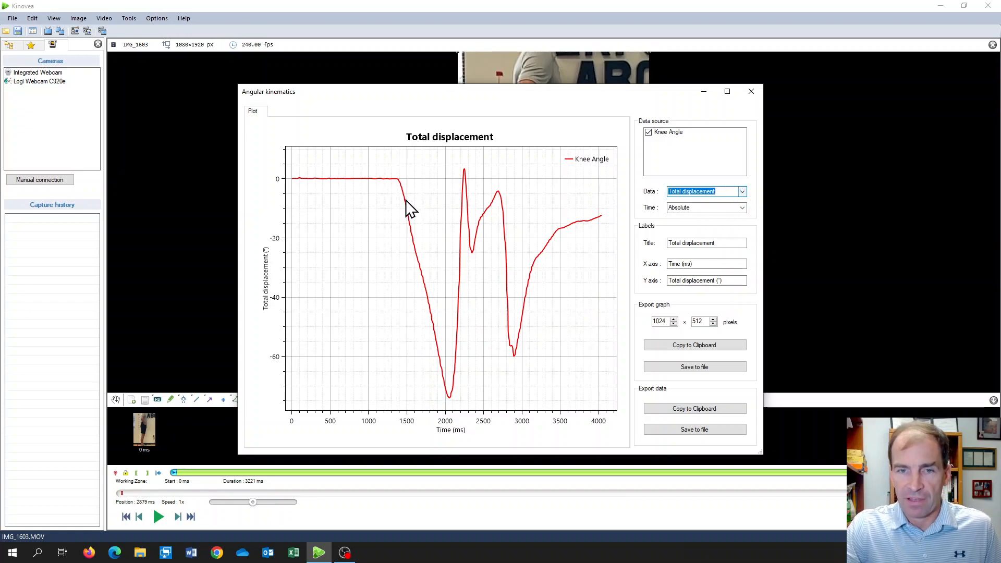
pyautogui.moveTo(364, 189)
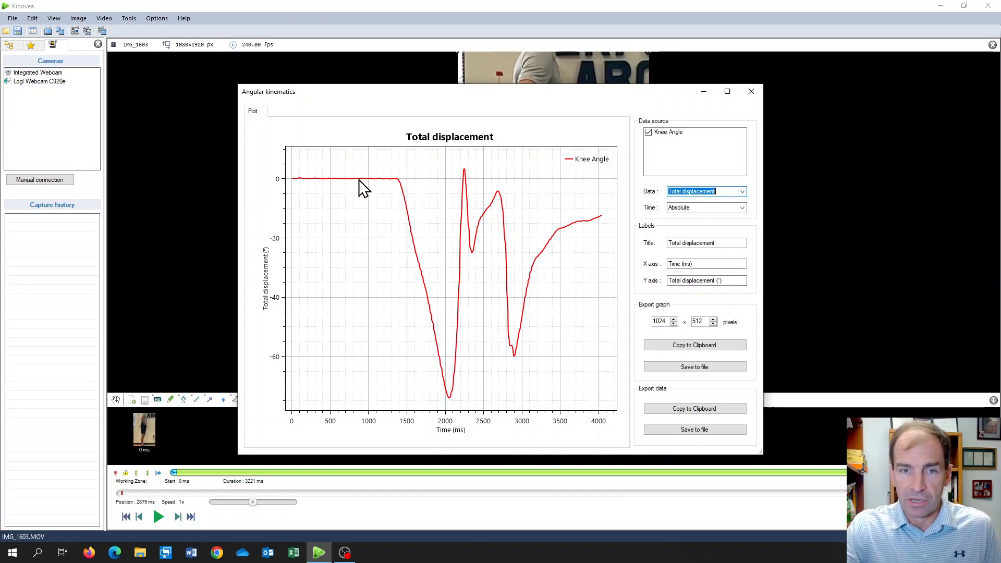
pyautogui.moveTo(648, 290)
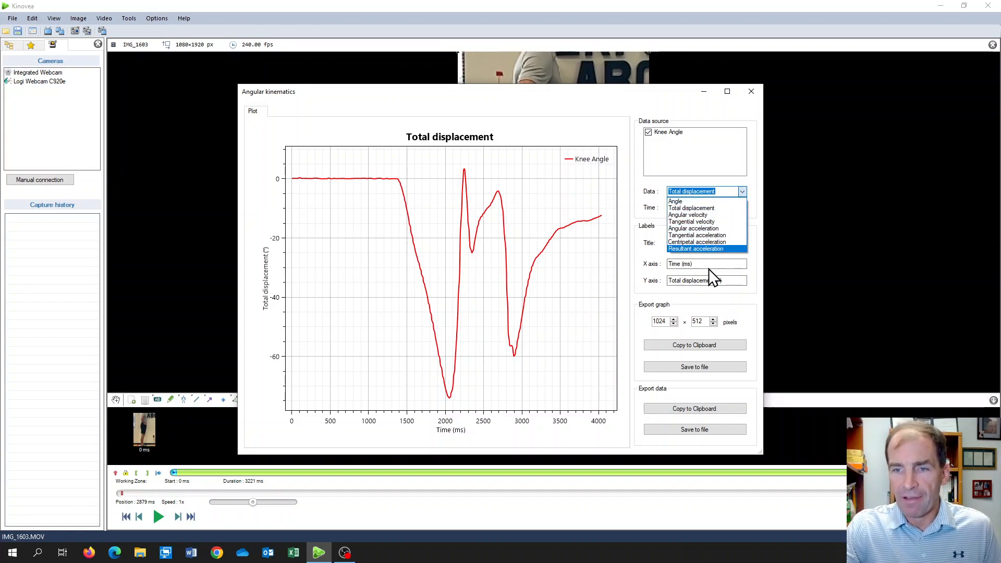
pyautogui.click(690, 208)
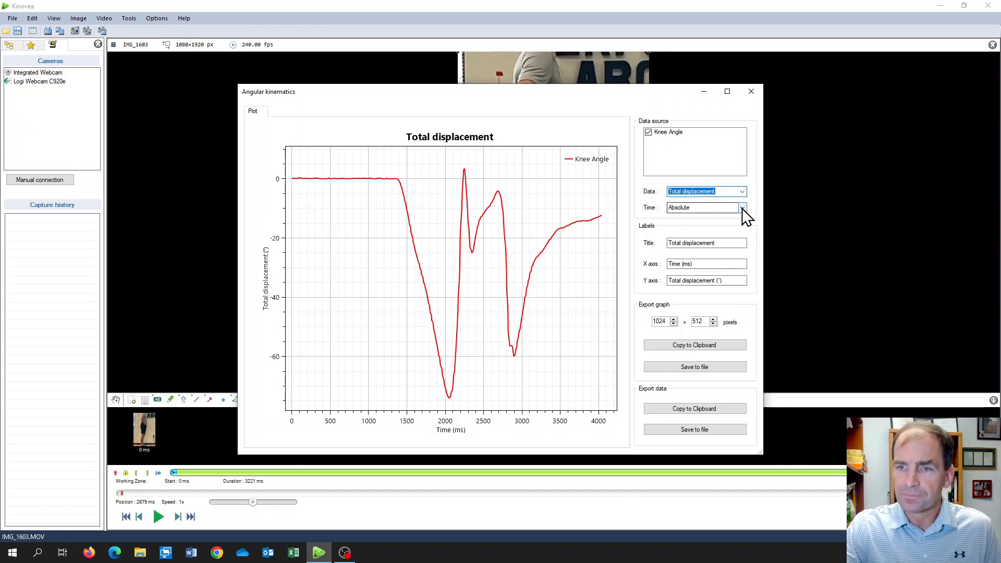
pyautogui.click(706, 207)
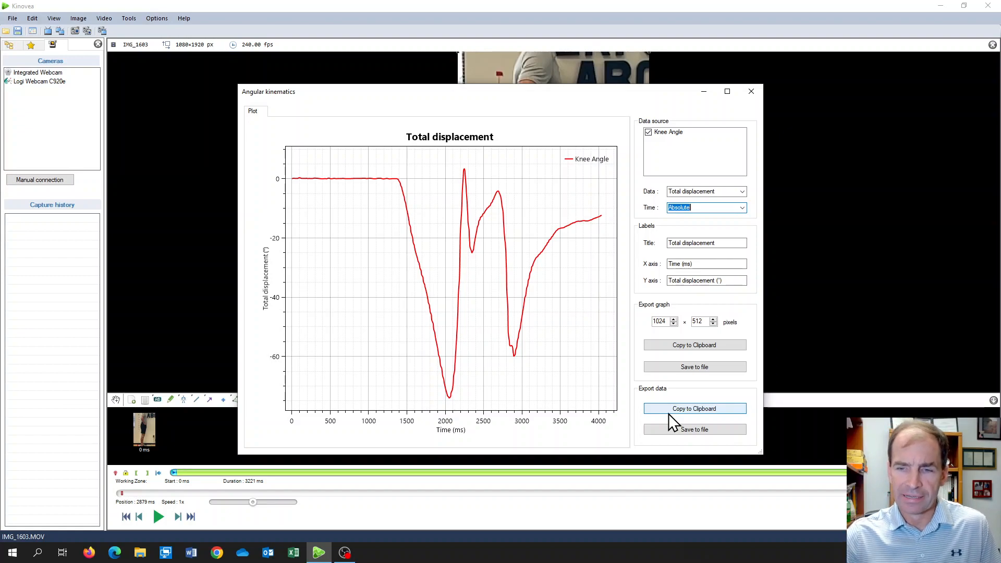
pyautogui.click(751, 91)
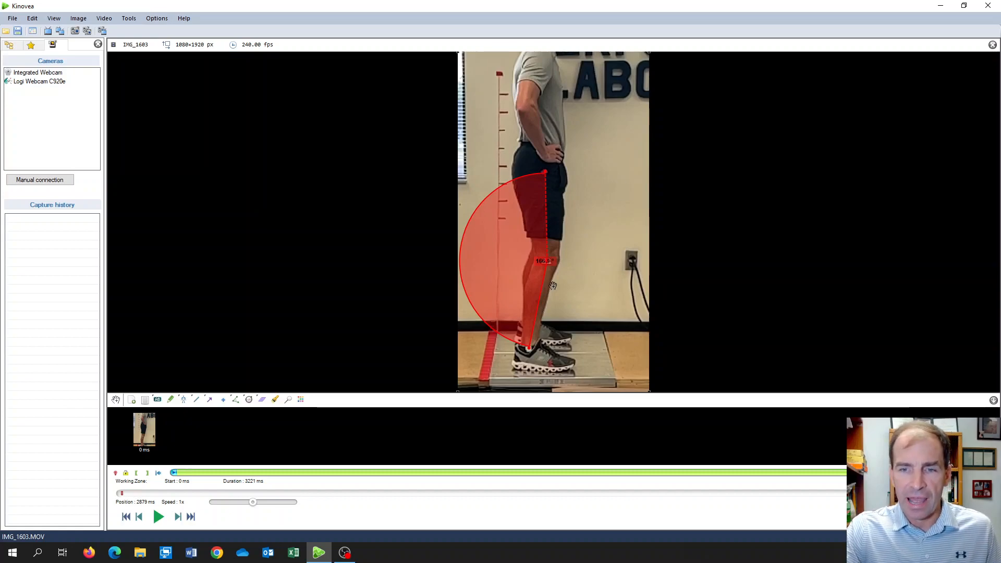
pyautogui.moveTo(598, 362)
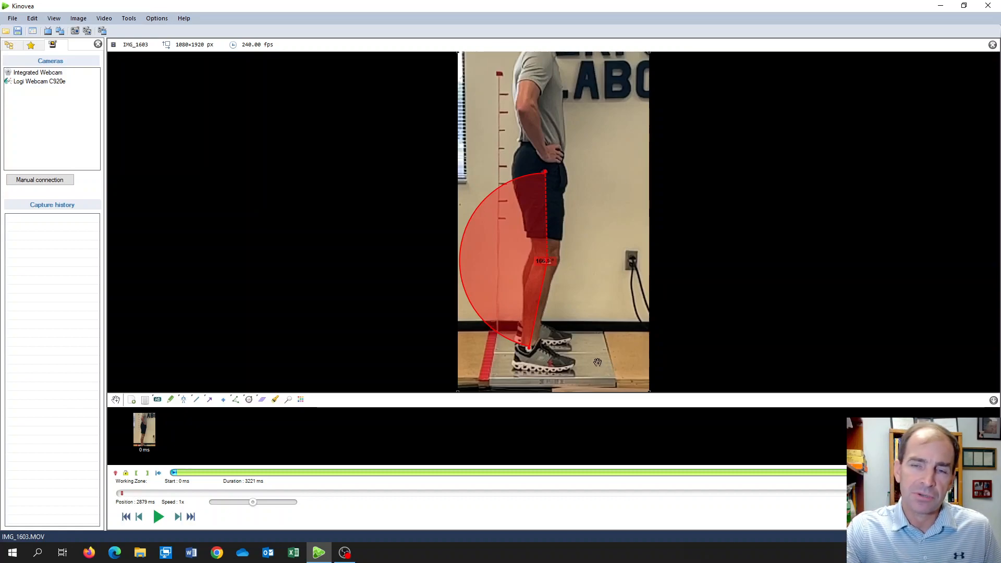
pyautogui.moveTo(550, 264)
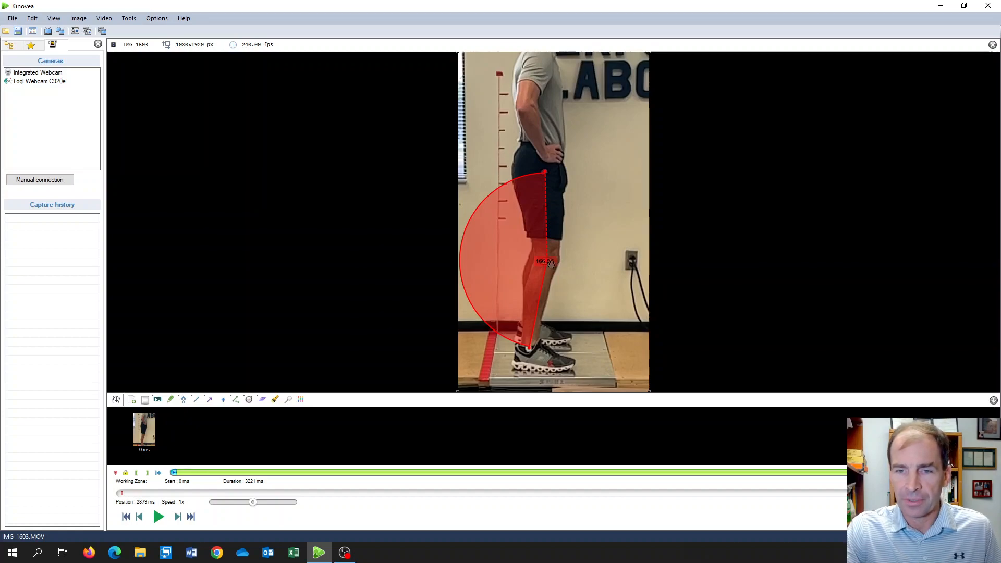
pyautogui.moveTo(573, 177)
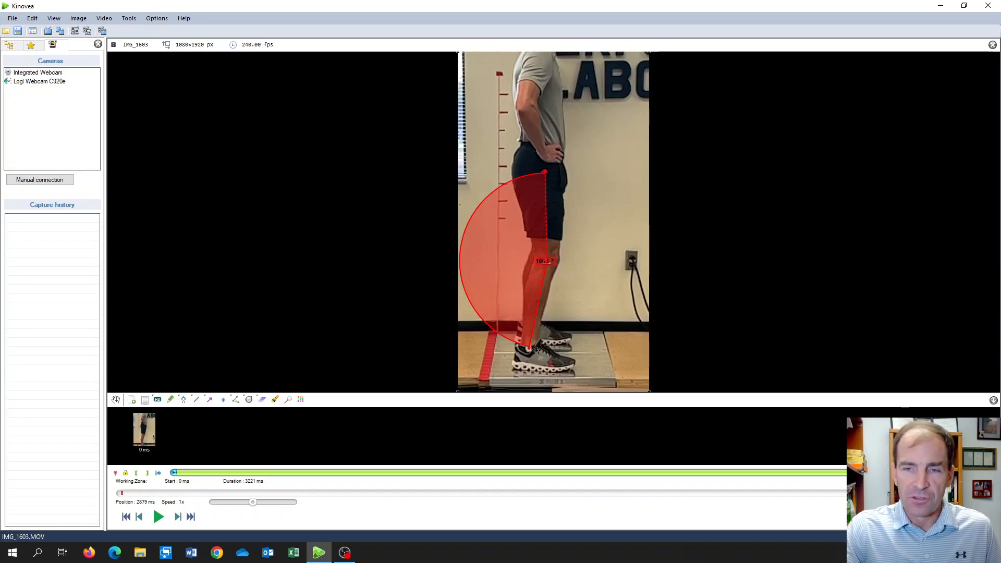
pyautogui.moveTo(558, 326)
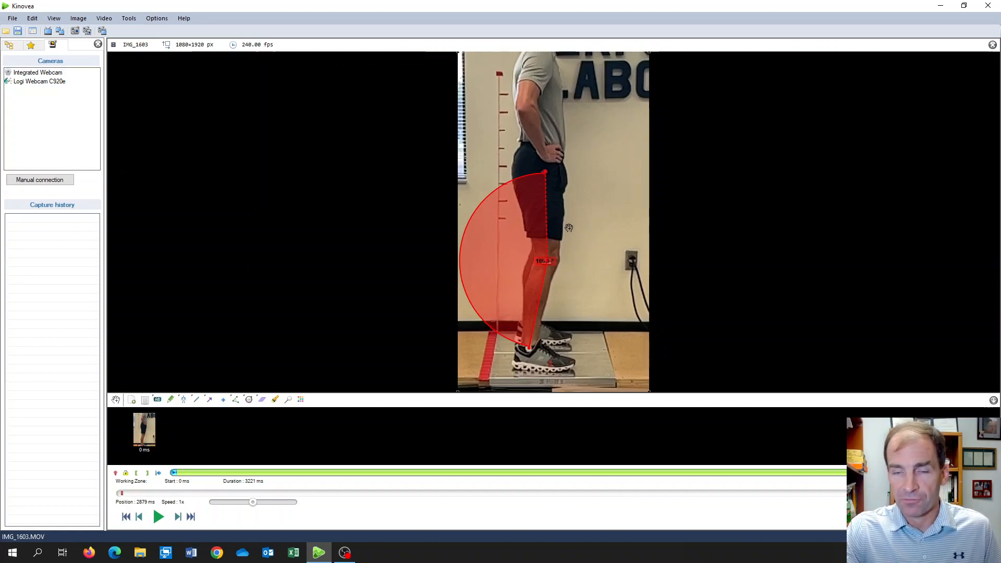
pyautogui.moveTo(559, 151)
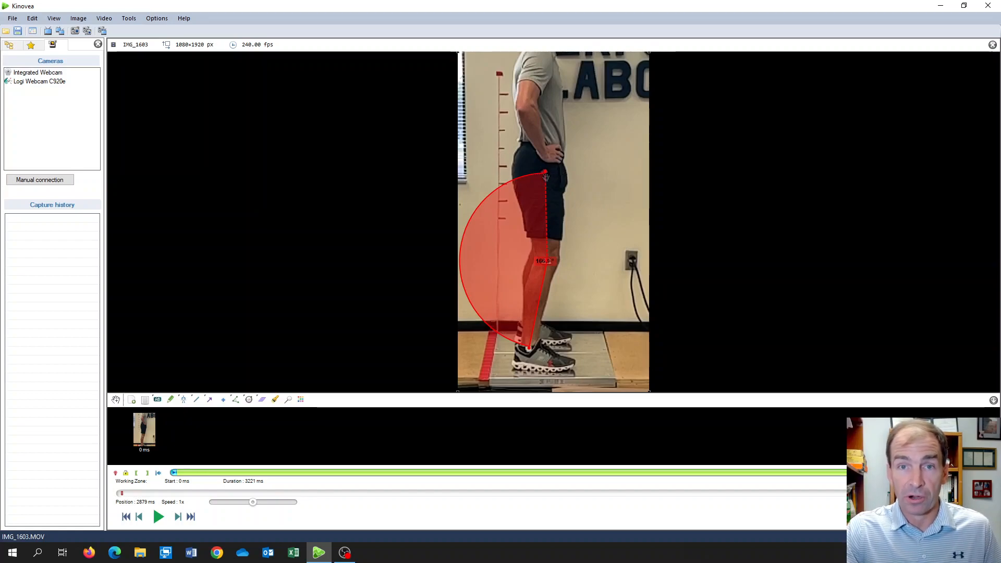
pyautogui.moveTo(541, 190)
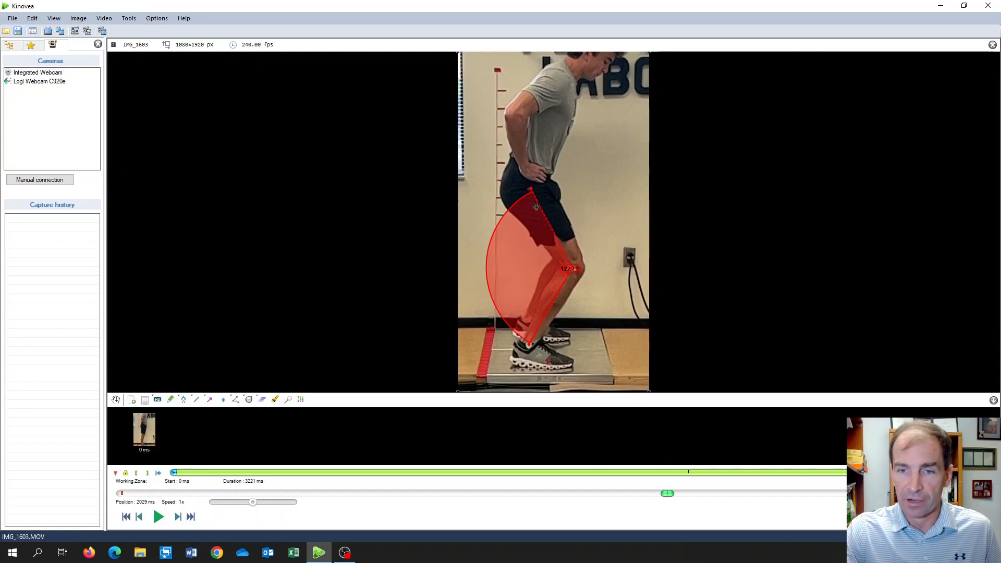
# Scrub to the deep knee-bend frame near 2042 ms and drag the Knee Angle's upper endpoint rightward off the hip
pyautogui.moveTo(534, 205); pyautogui.dragTo(538, 201)
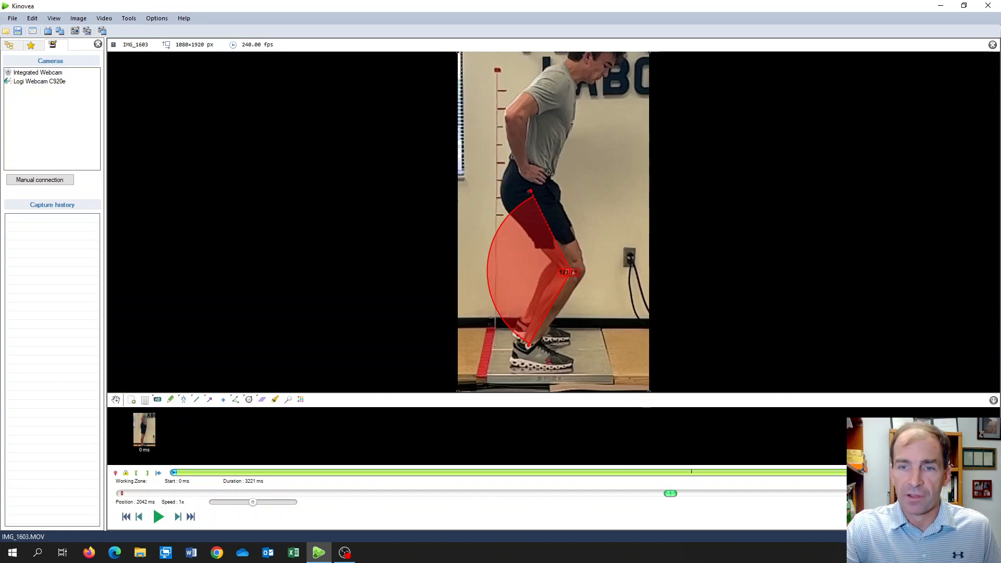
pyautogui.moveTo(478, 198)
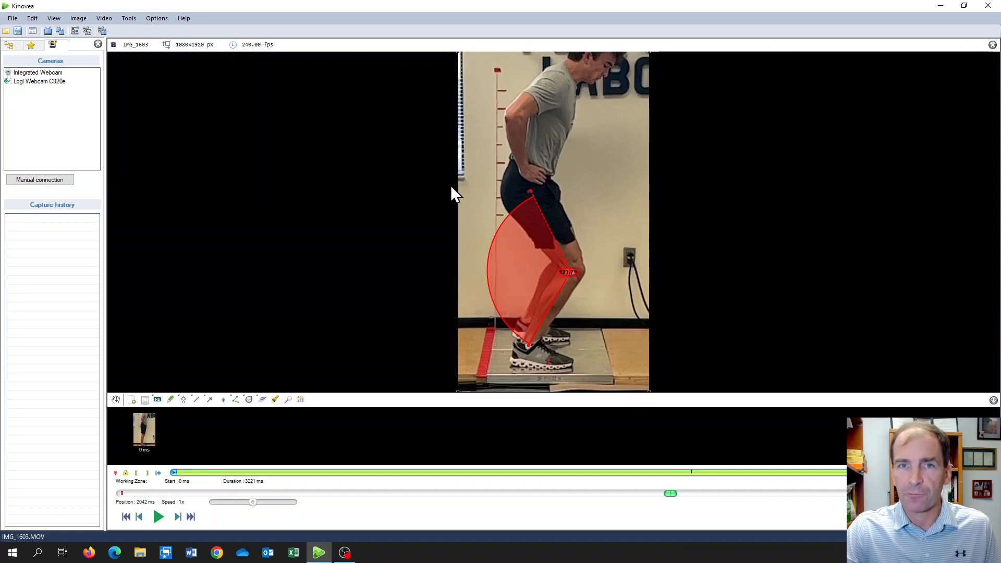
pyautogui.moveTo(460, 201)
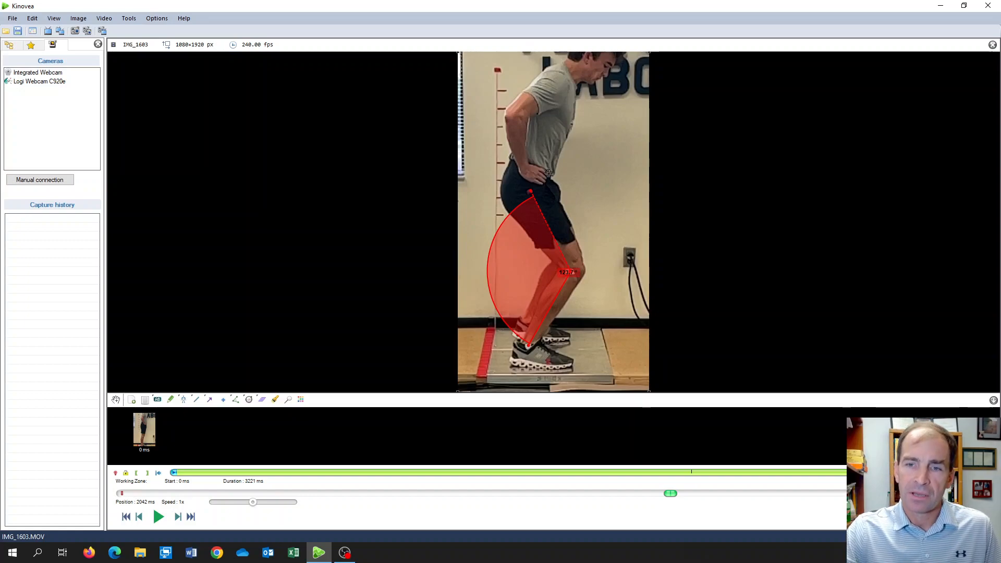
pyautogui.moveTo(530, 192); pyautogui.dragTo(579, 192)
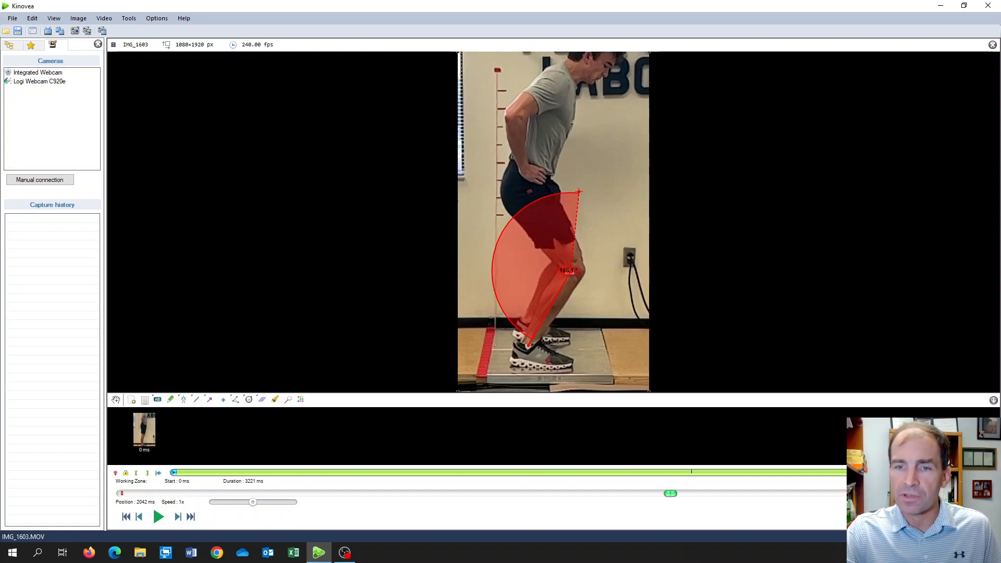